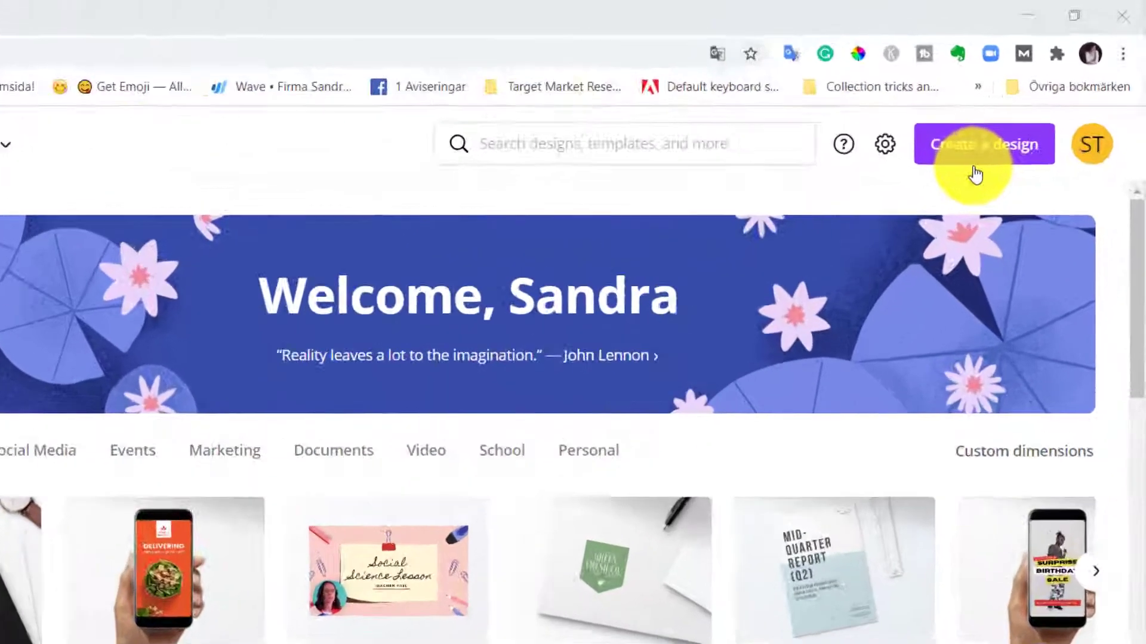
Search 'card' and start a new Card (Portrait) 5 × 7 in design
type("ca")
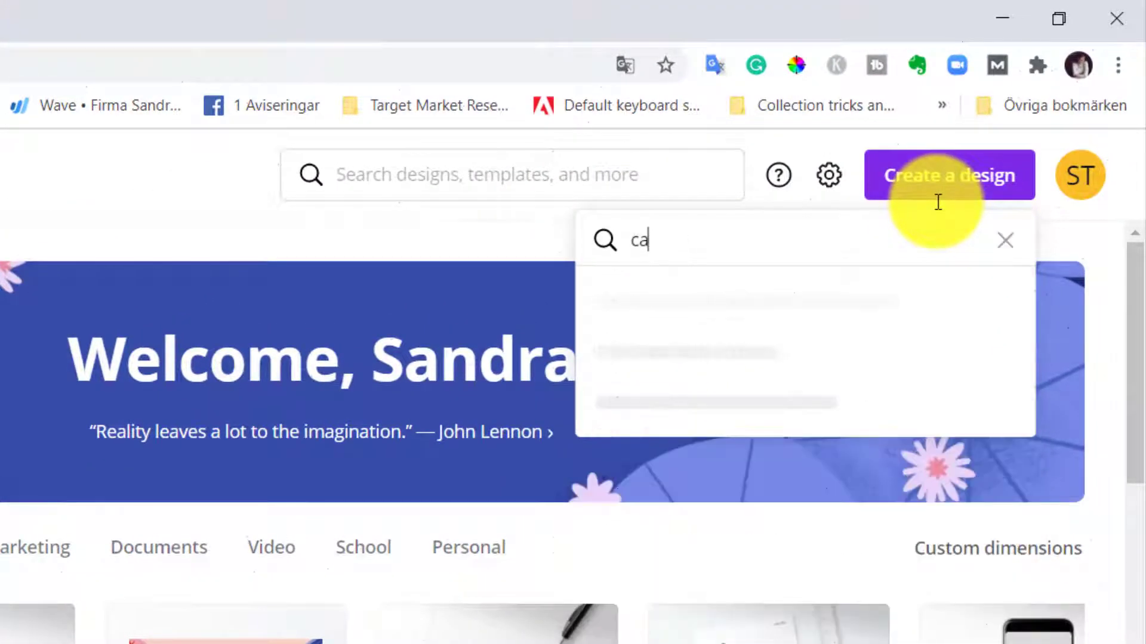
type("rd")
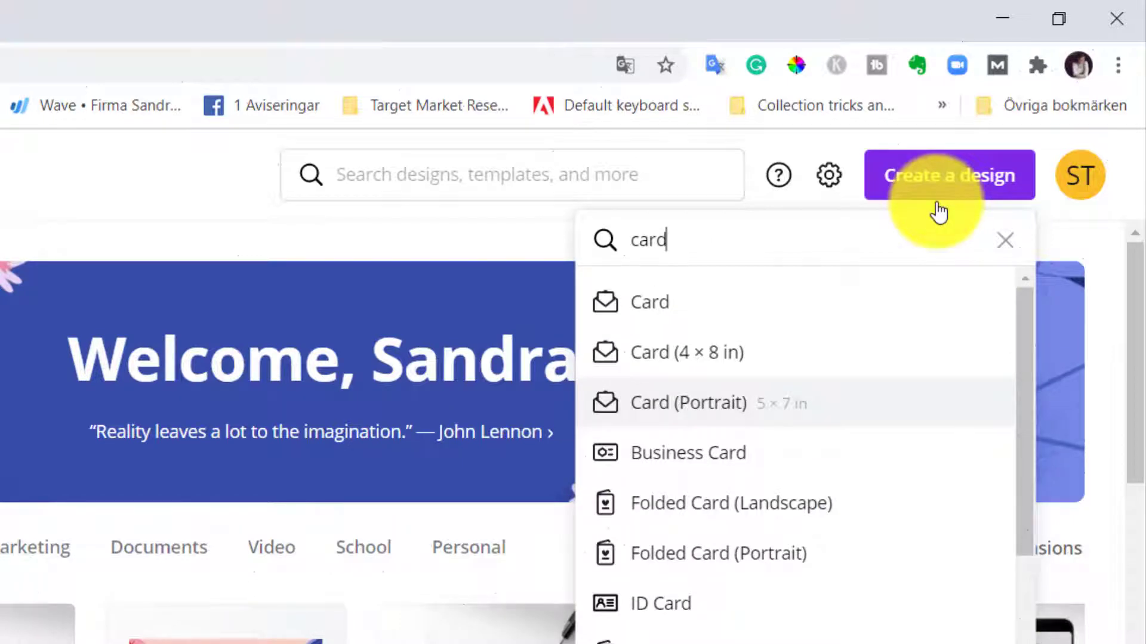
mouse_move(898, 247)
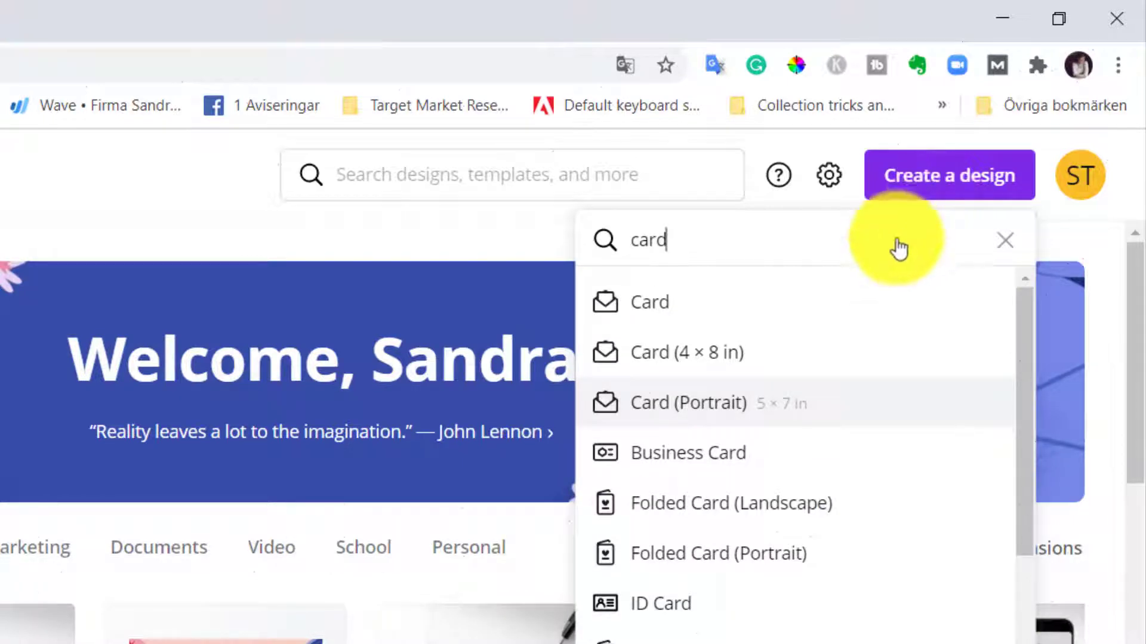
left_click(687, 403)
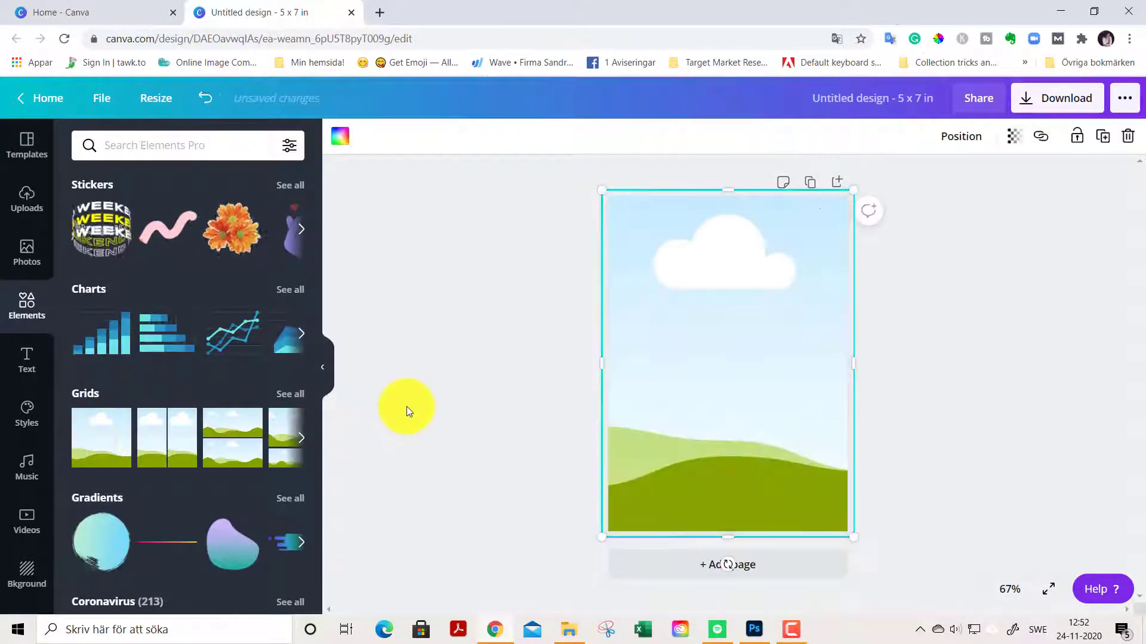
mouse_move(370, 252)
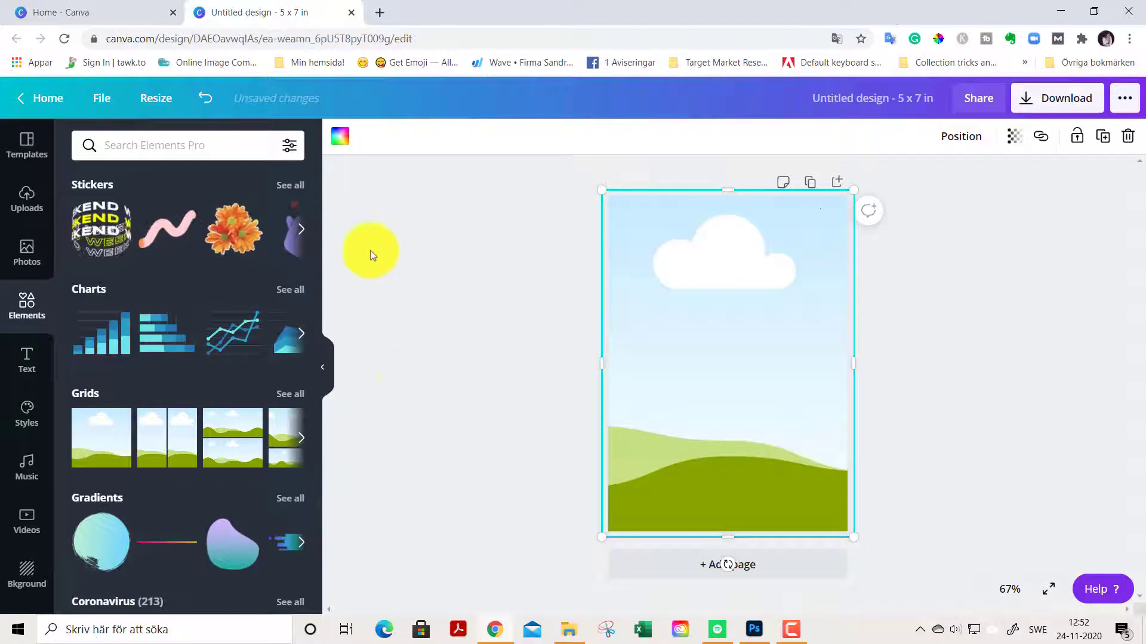
Make the page background cream #f8efea and add a single-photo grid from Elements
left_click(339, 136)
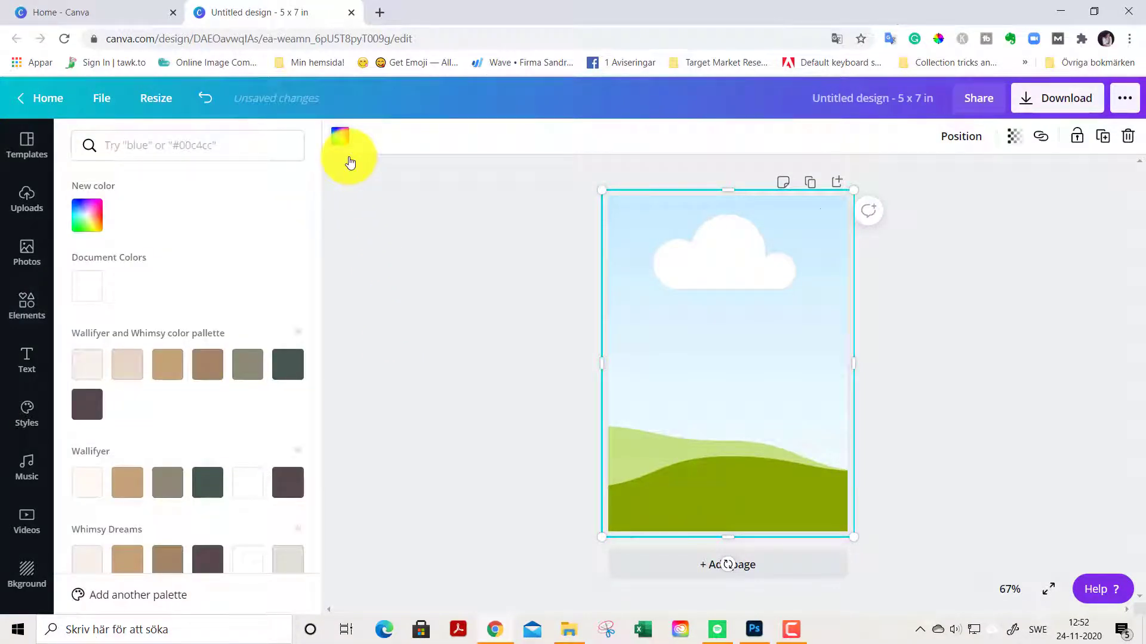
mouse_move(86, 364)
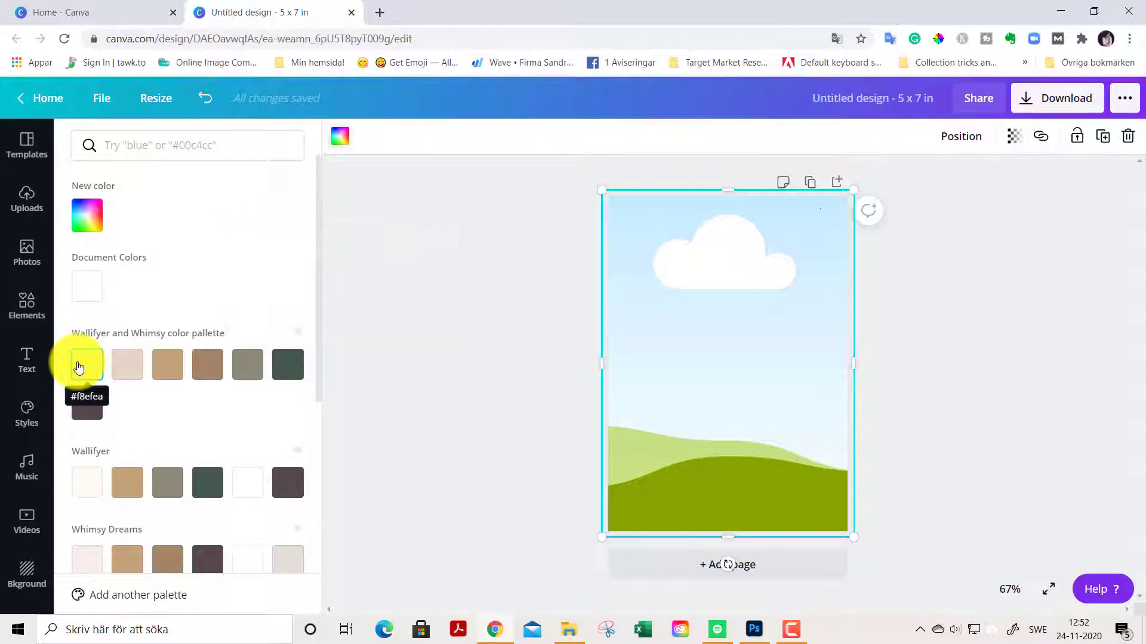
left_click(87, 364)
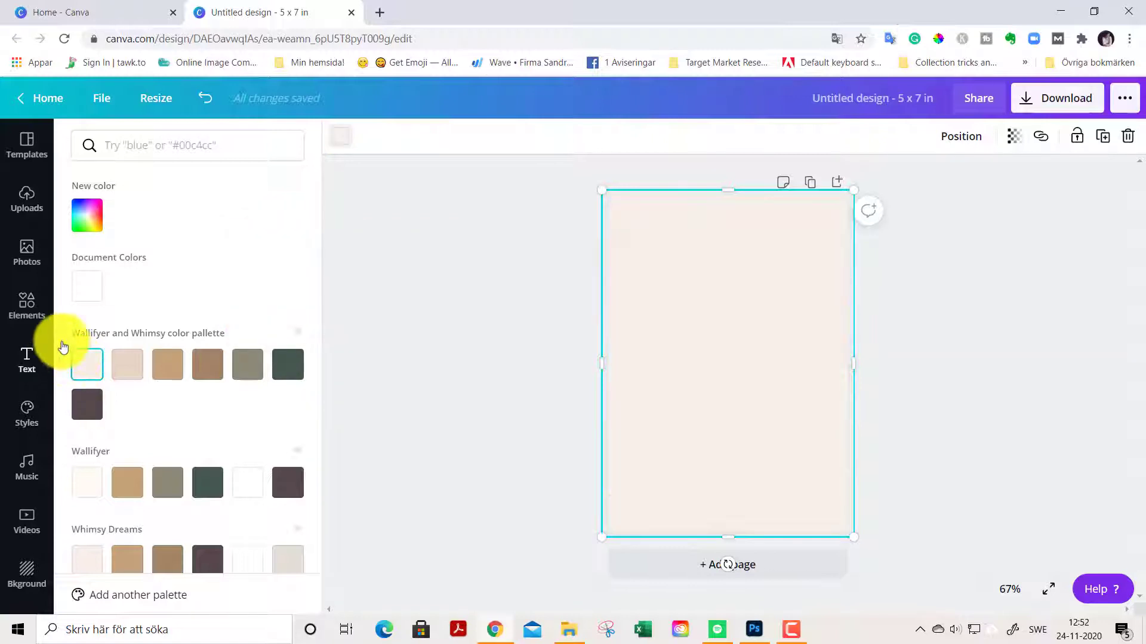
left_click(26, 306)
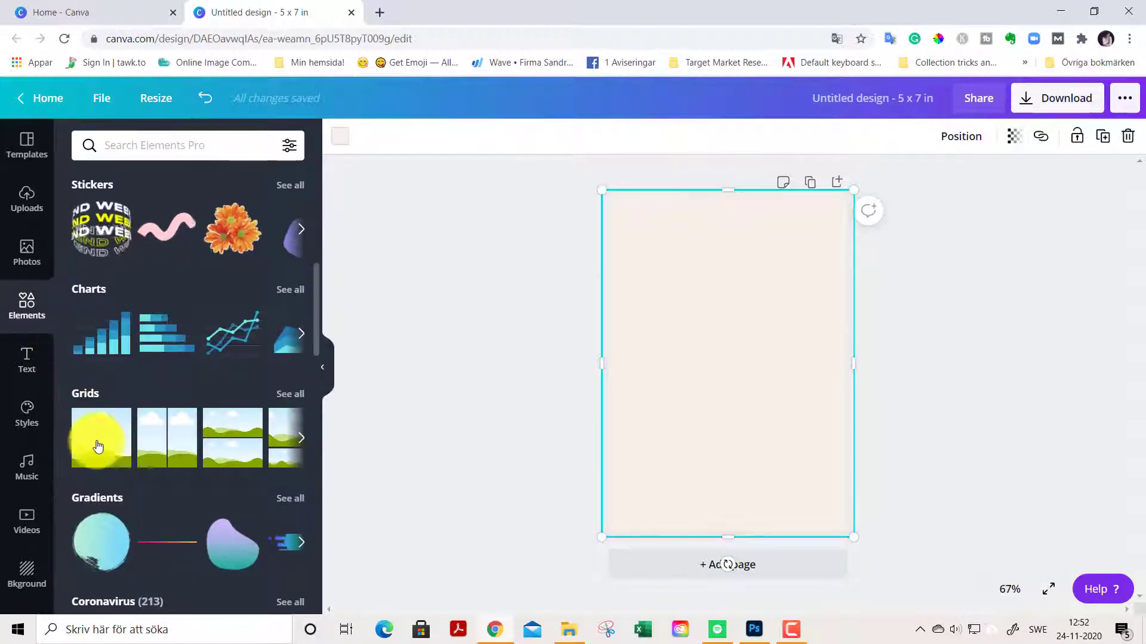
left_click(100, 437)
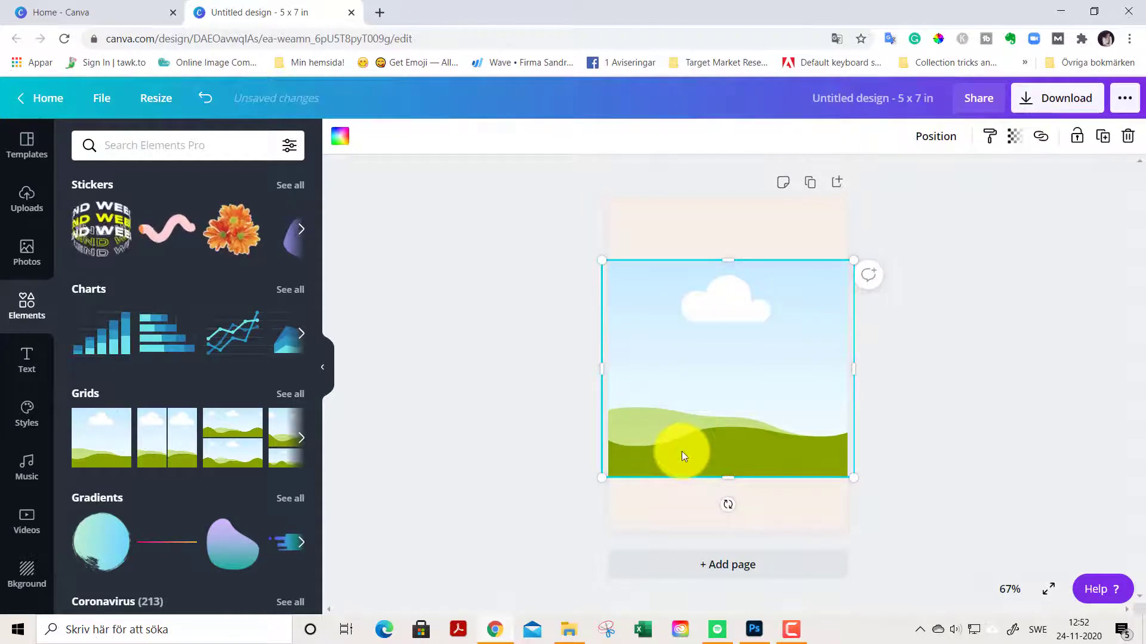
Go to Uploads and start uploading new media
left_click(26, 201)
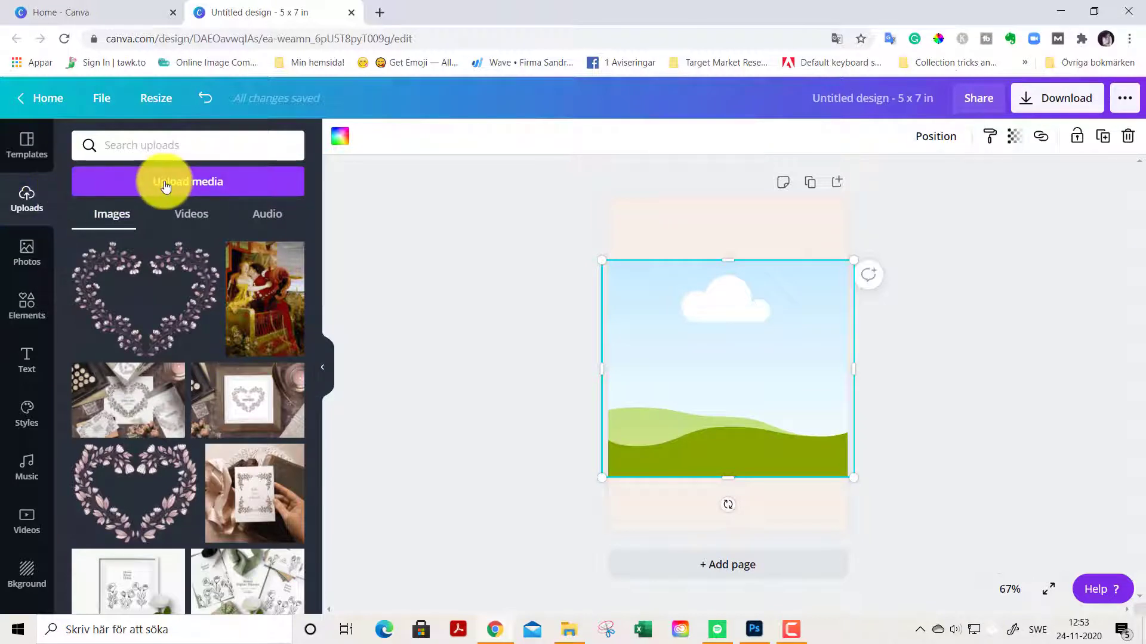
left_click(188, 181)
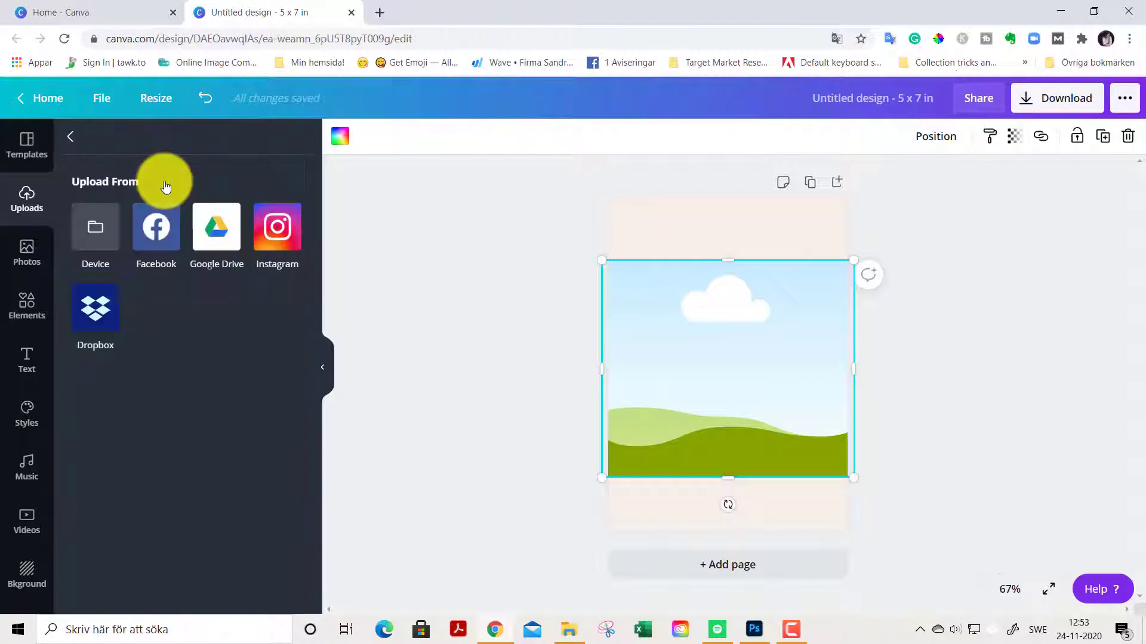
mouse_move(95, 227)
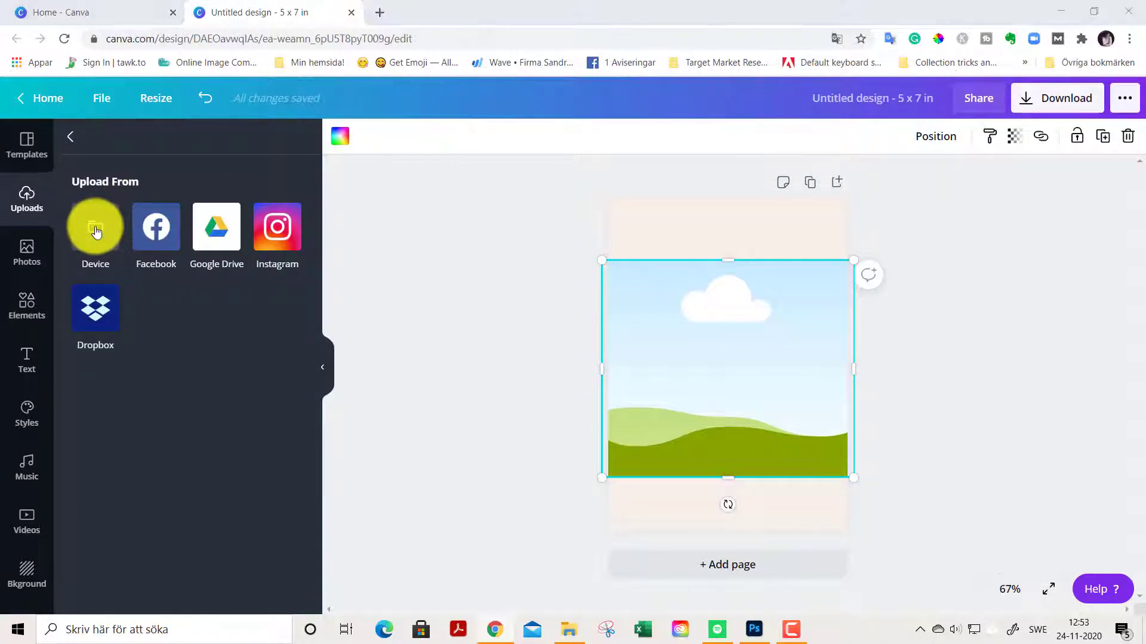
Upload a floral heart PNG from the device and enlarge it over the card
left_click(95, 227)
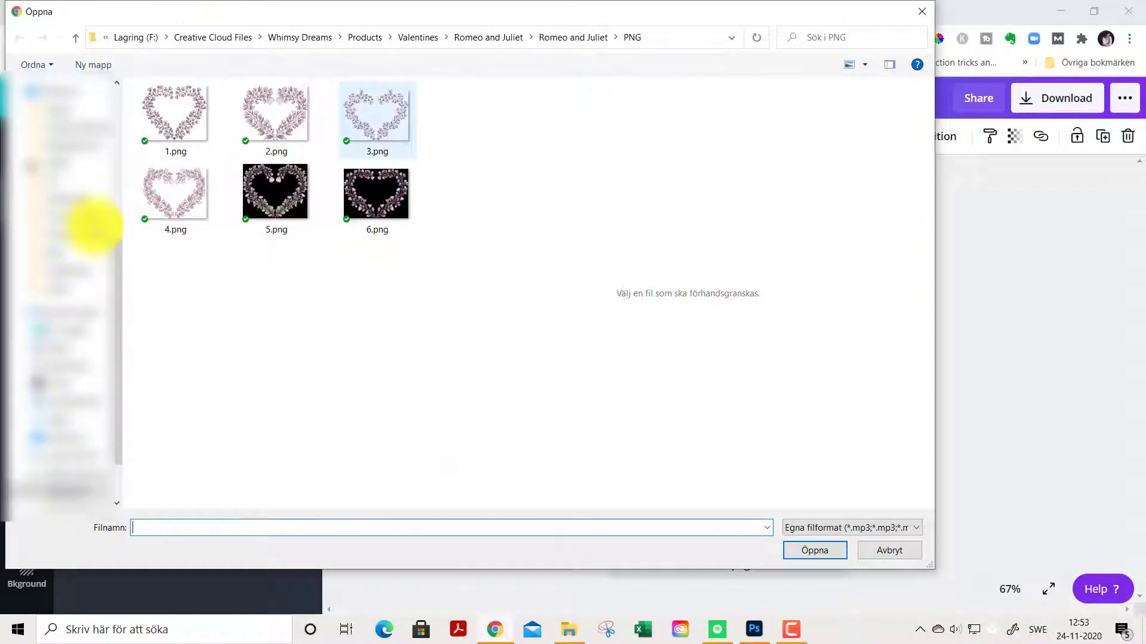
mouse_move(377, 117)
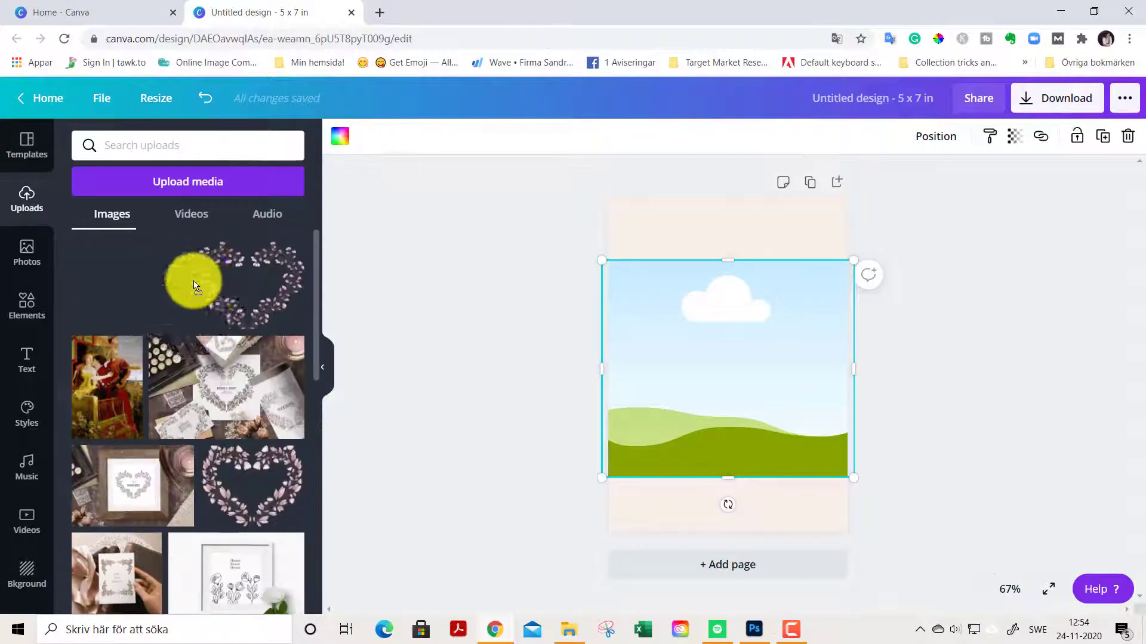
left_click(198, 285)
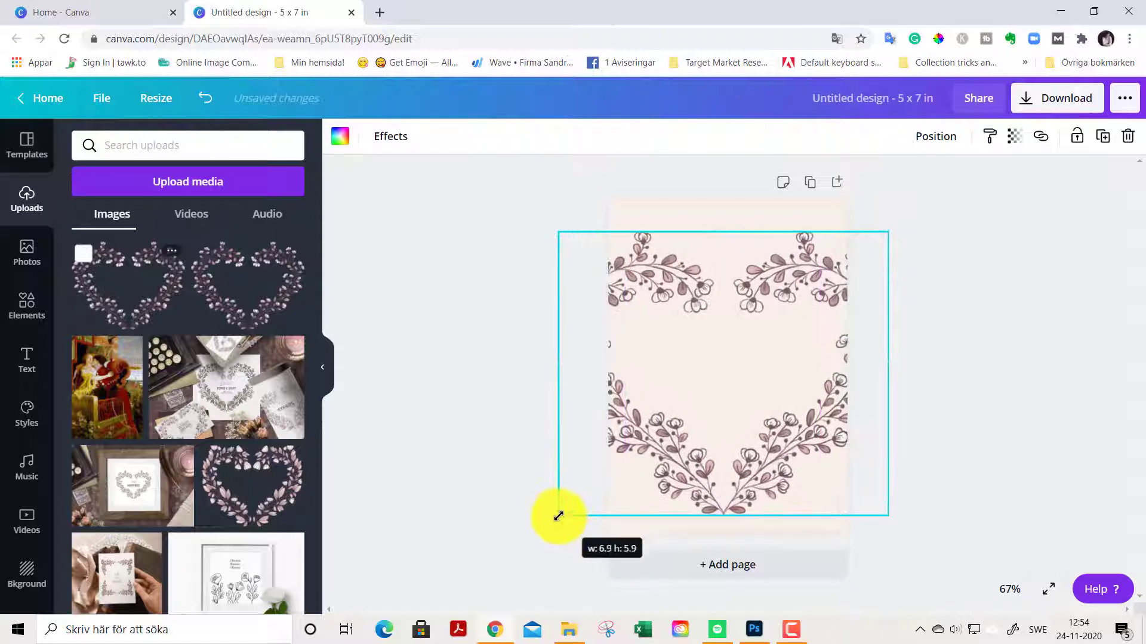
left_click(453, 366)
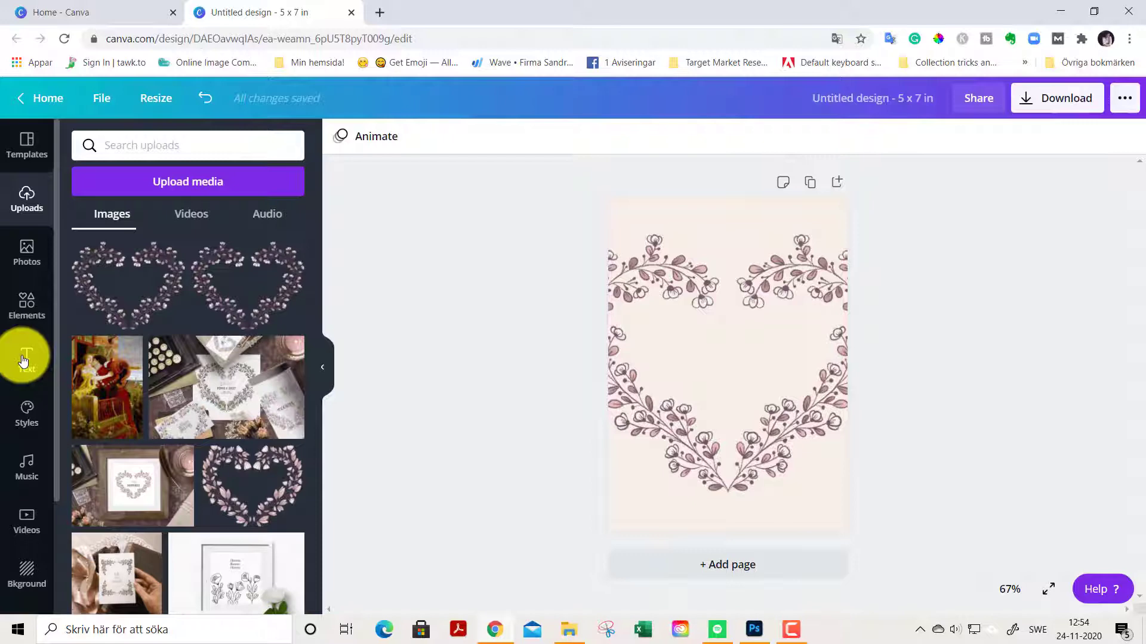
Search text designs for 'valentines' and add the 'Will you be my valentine?' combination
type("v")
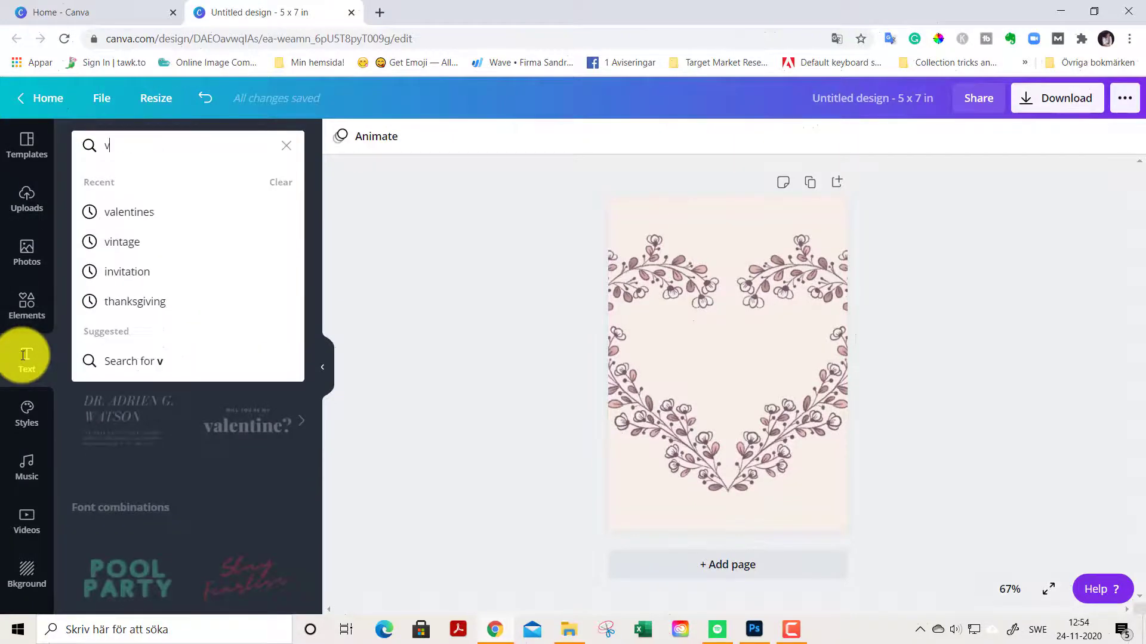
type("alent")
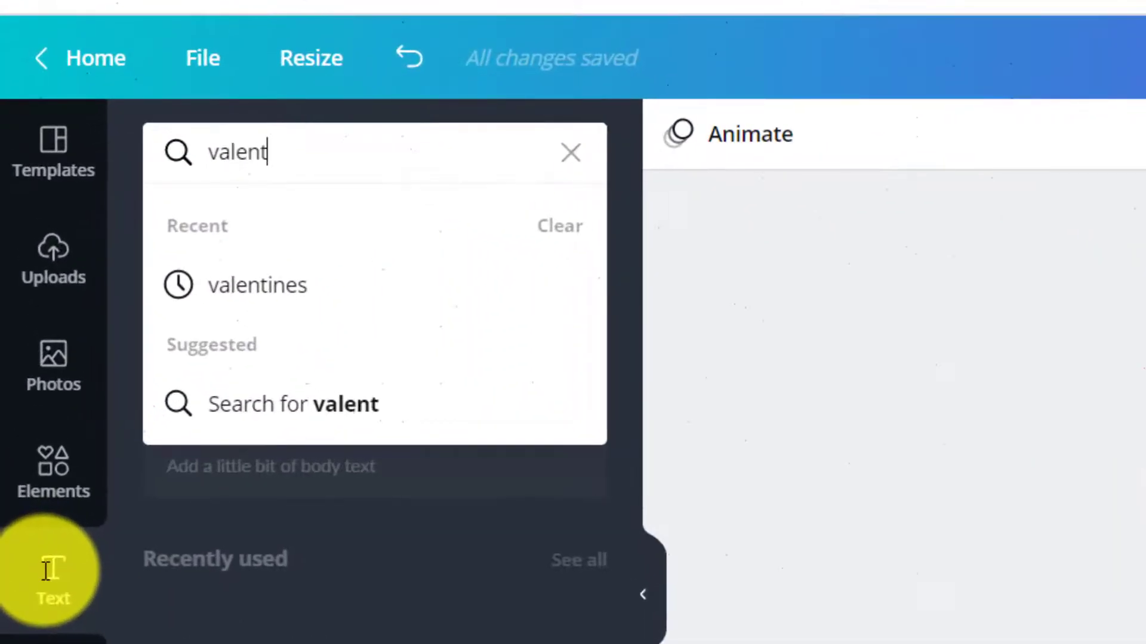
type("ine")
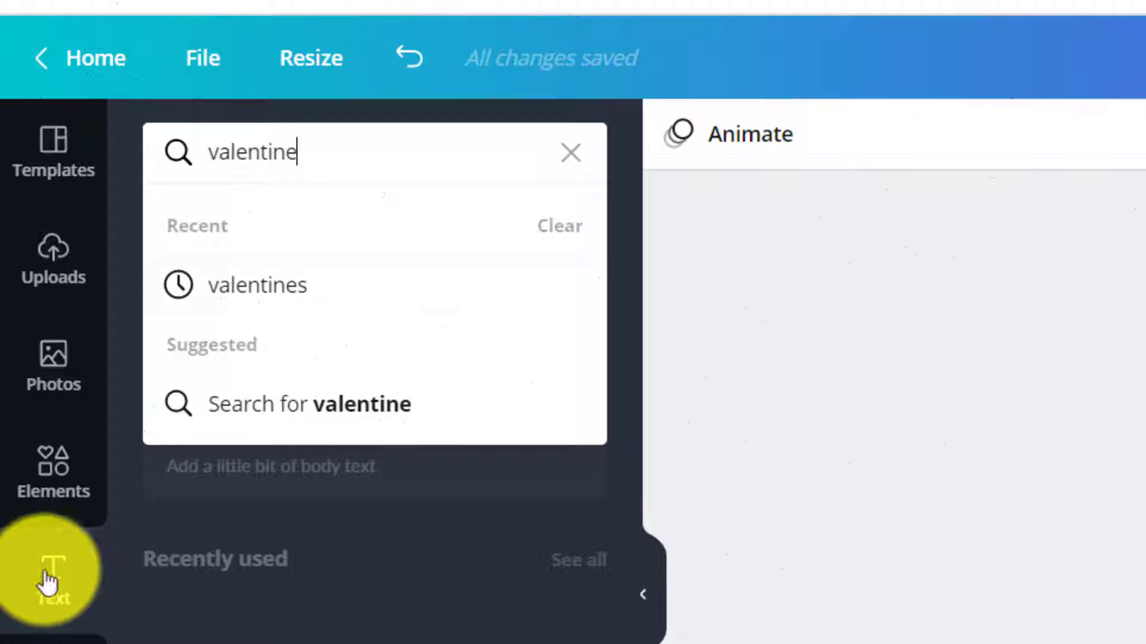
left_click(257, 286)
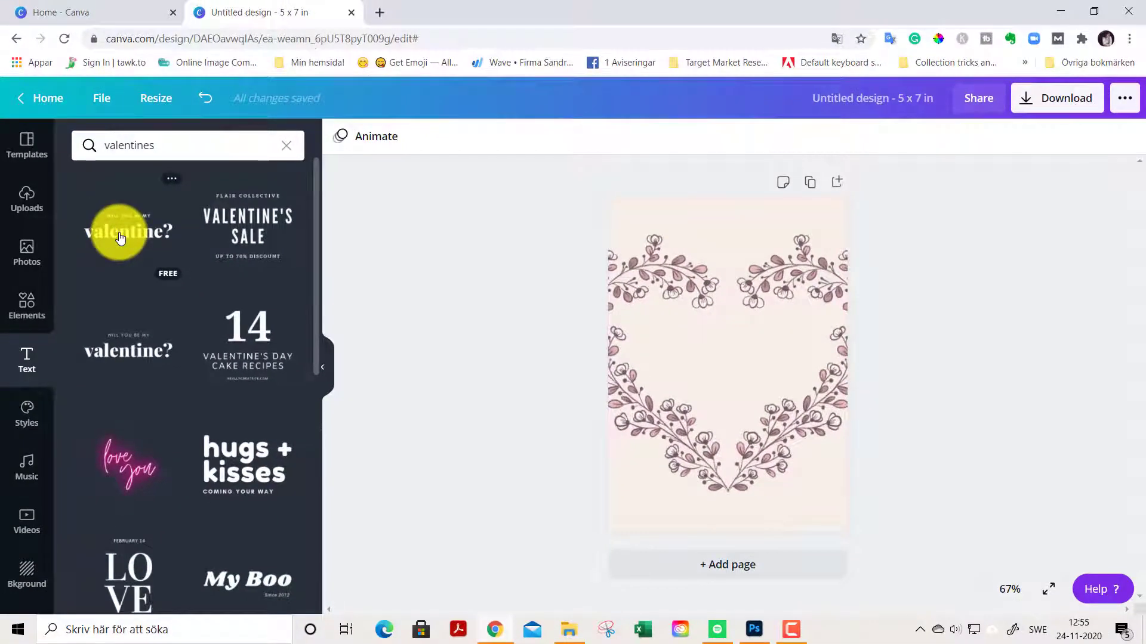
left_click(127, 230)
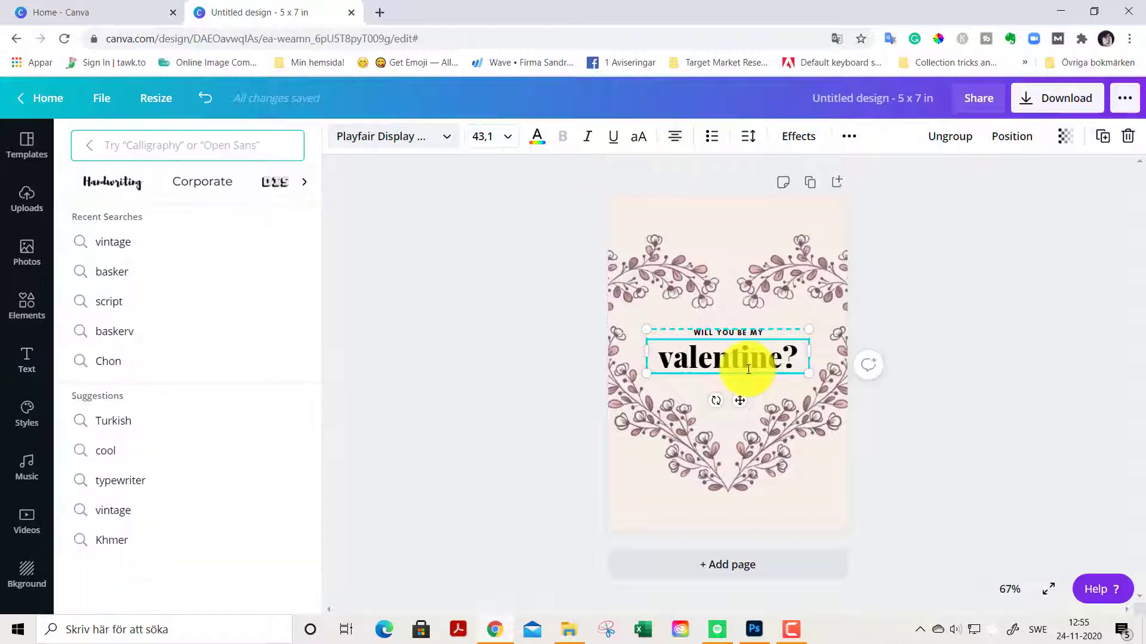
Set the heading to the vintage Badhorse font and colour it dark brown #54494B
type("vinta")
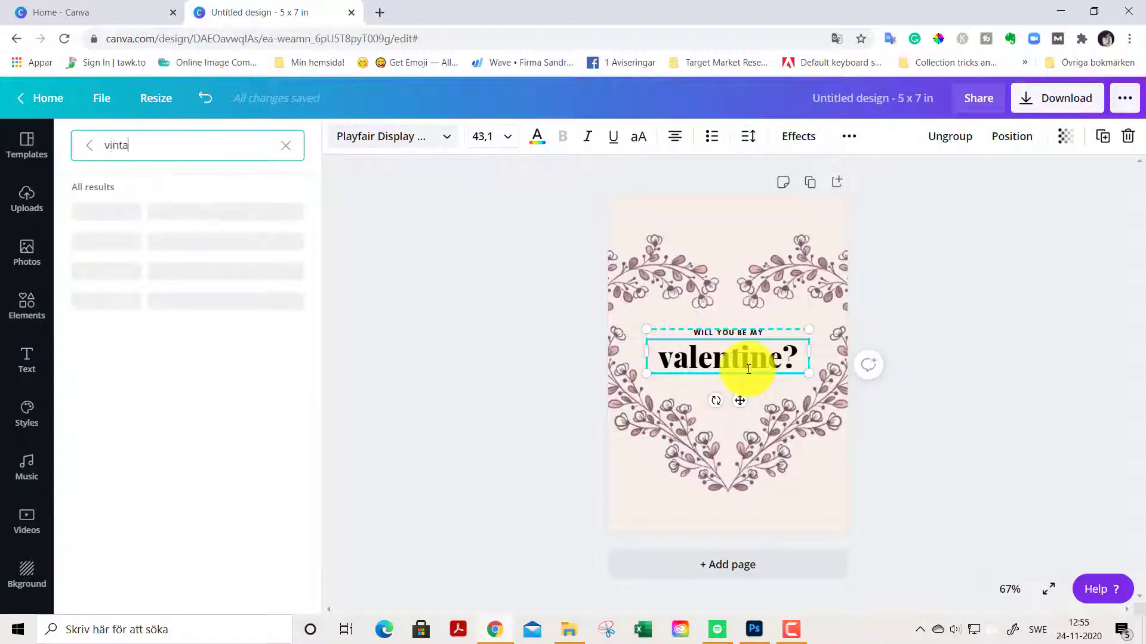
type("ge")
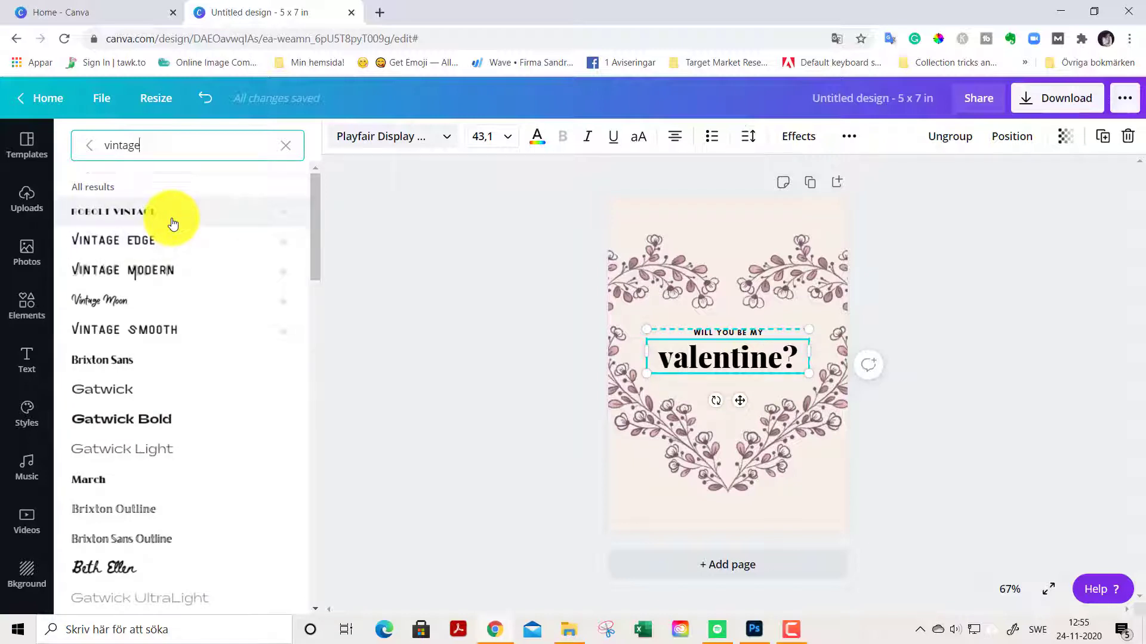
mouse_move(164, 260)
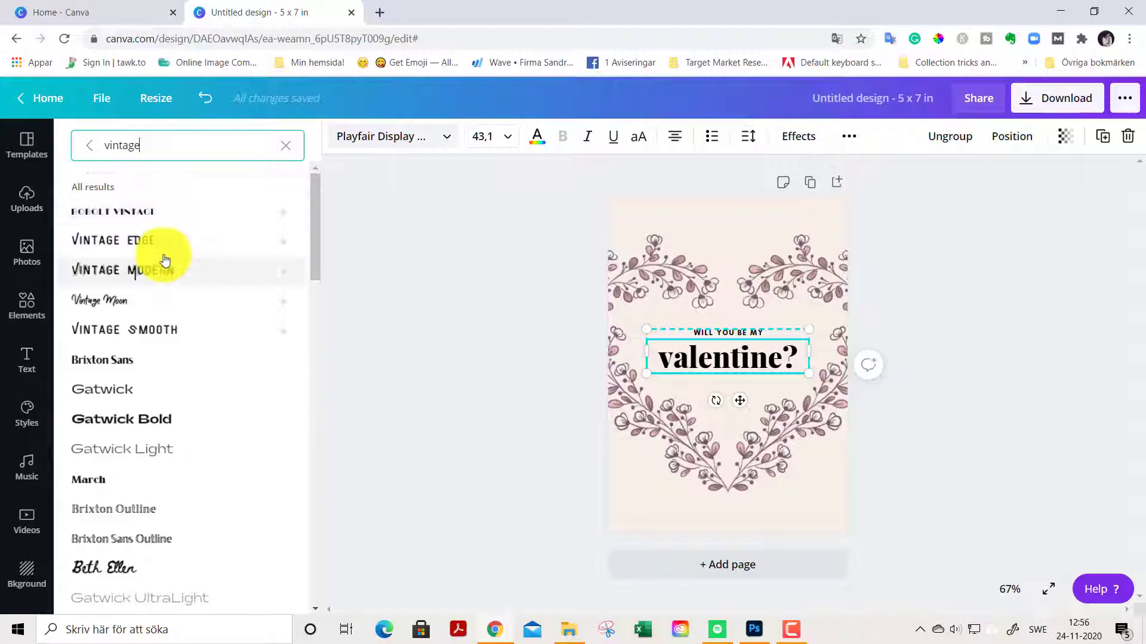
scroll("down", 3)
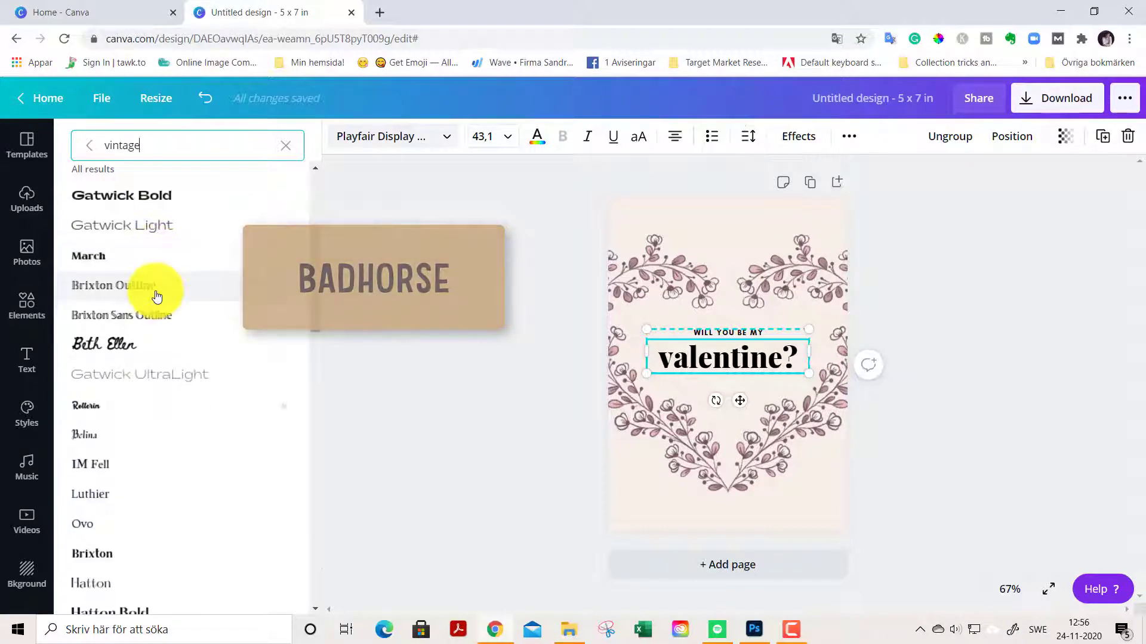
scroll("down", 3)
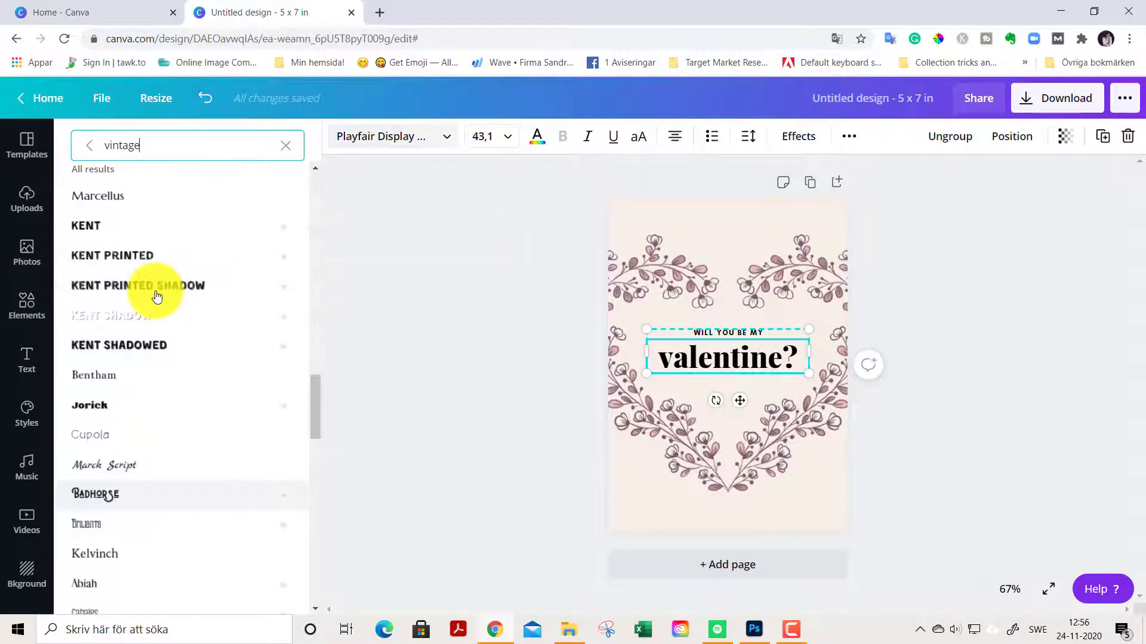
mouse_move(95, 494)
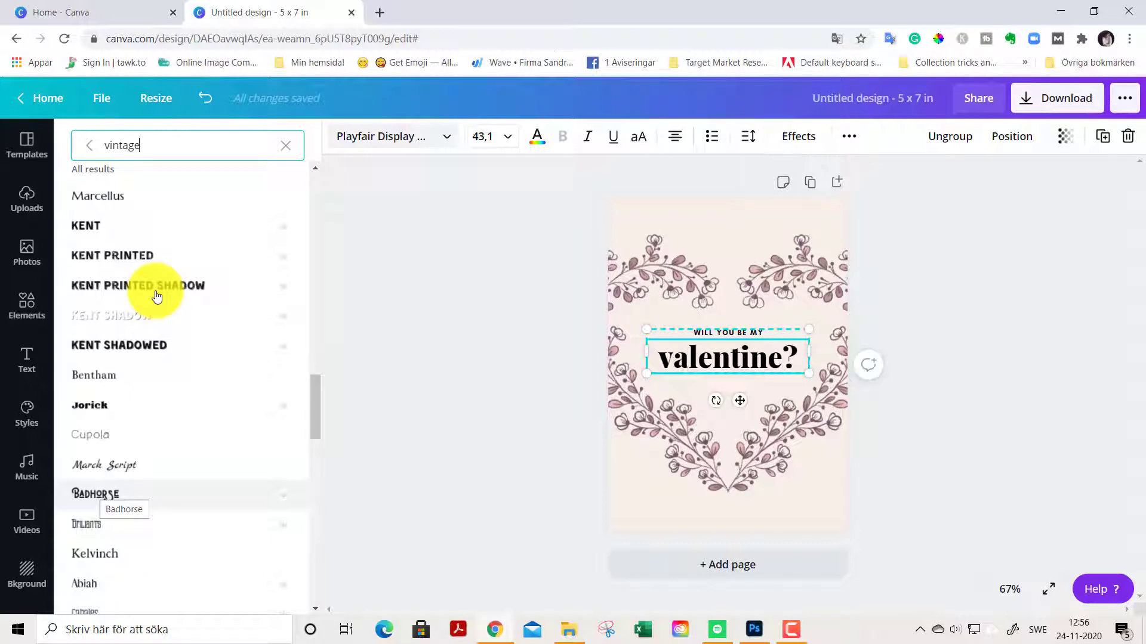
mouse_move(94, 497)
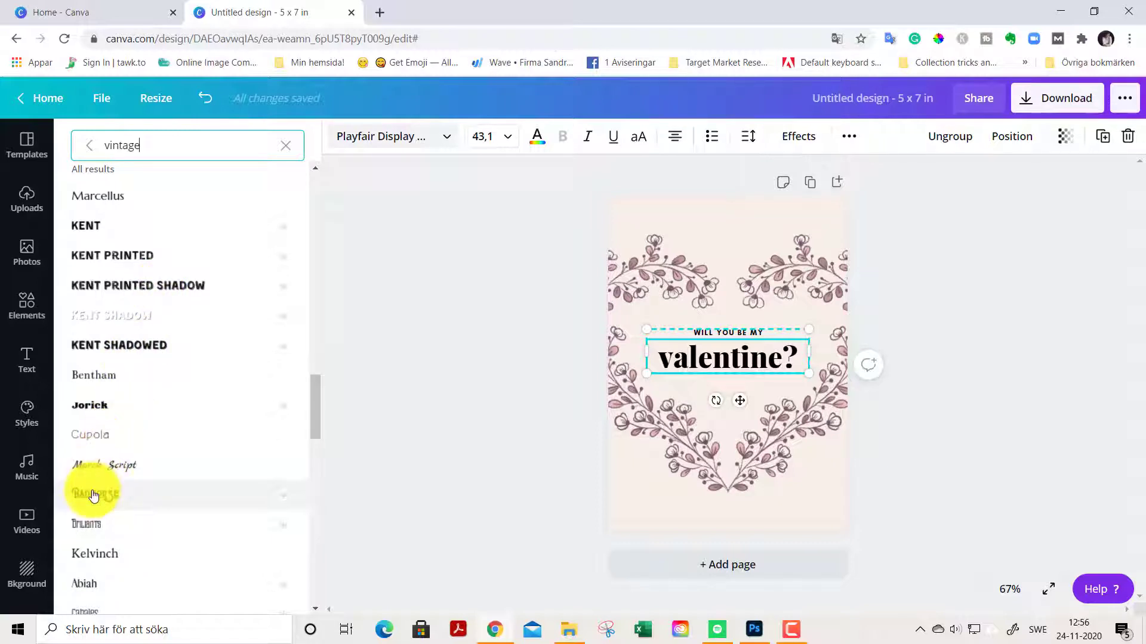
left_click(94, 494)
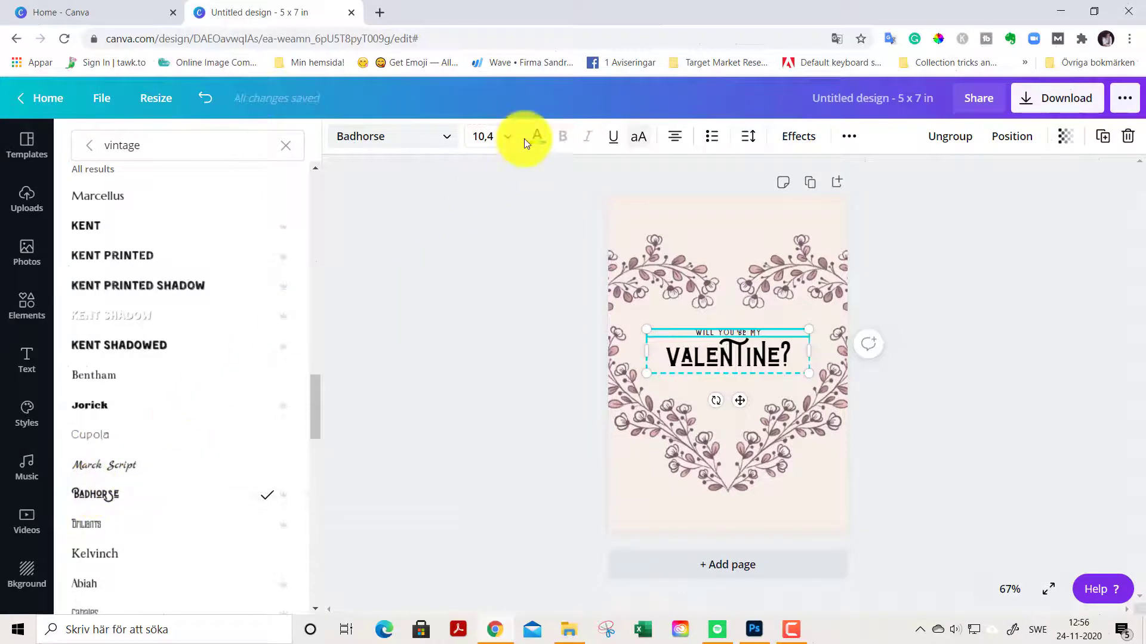
mouse_move(536, 137)
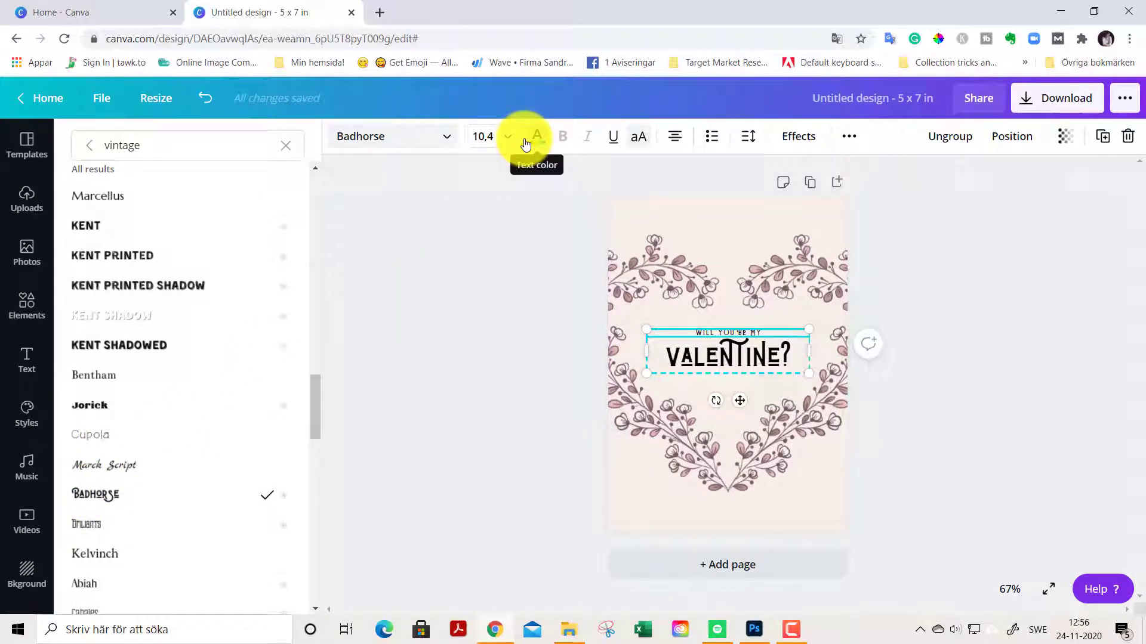
left_click(537, 136)
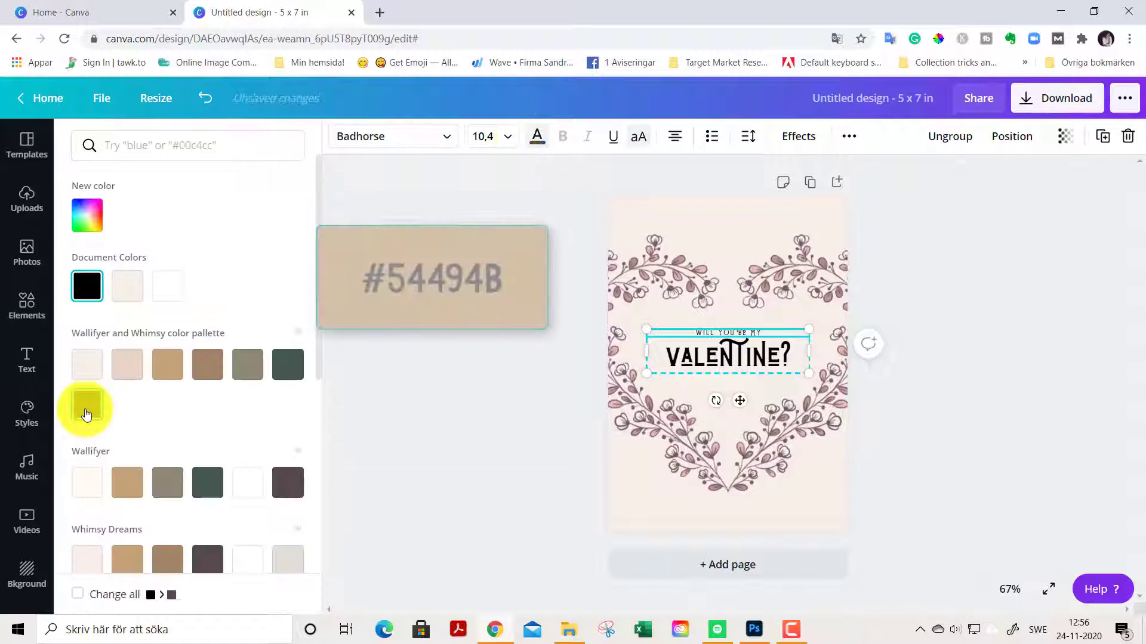
left_click(87, 407)
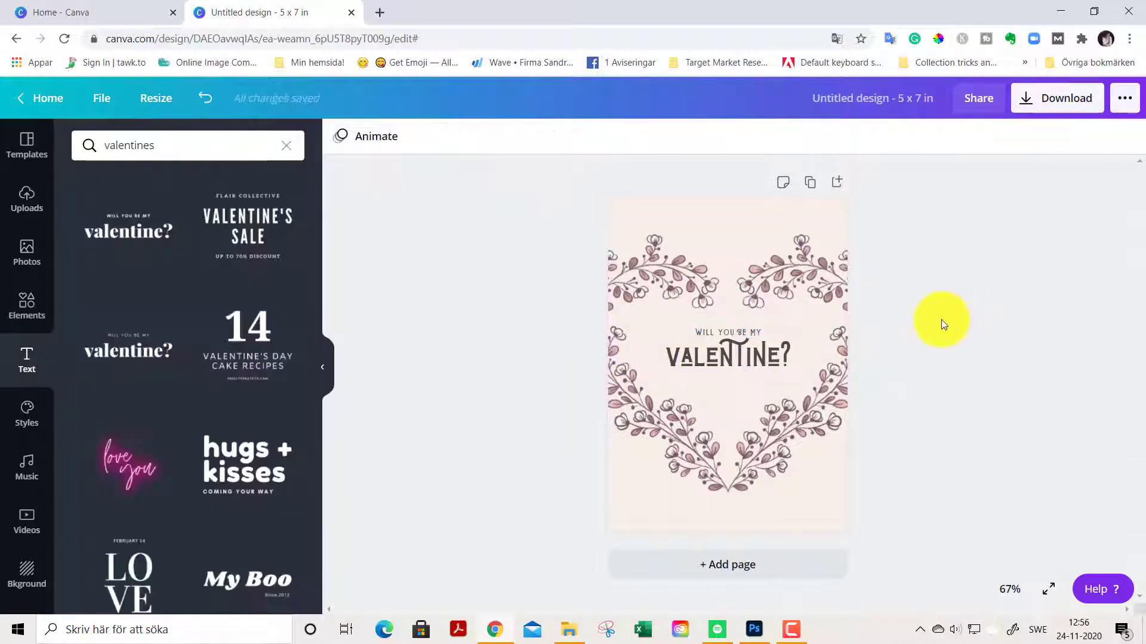
Select the valentine heading and review the serif 'Valentine?' version of the design
left_click(727, 358)
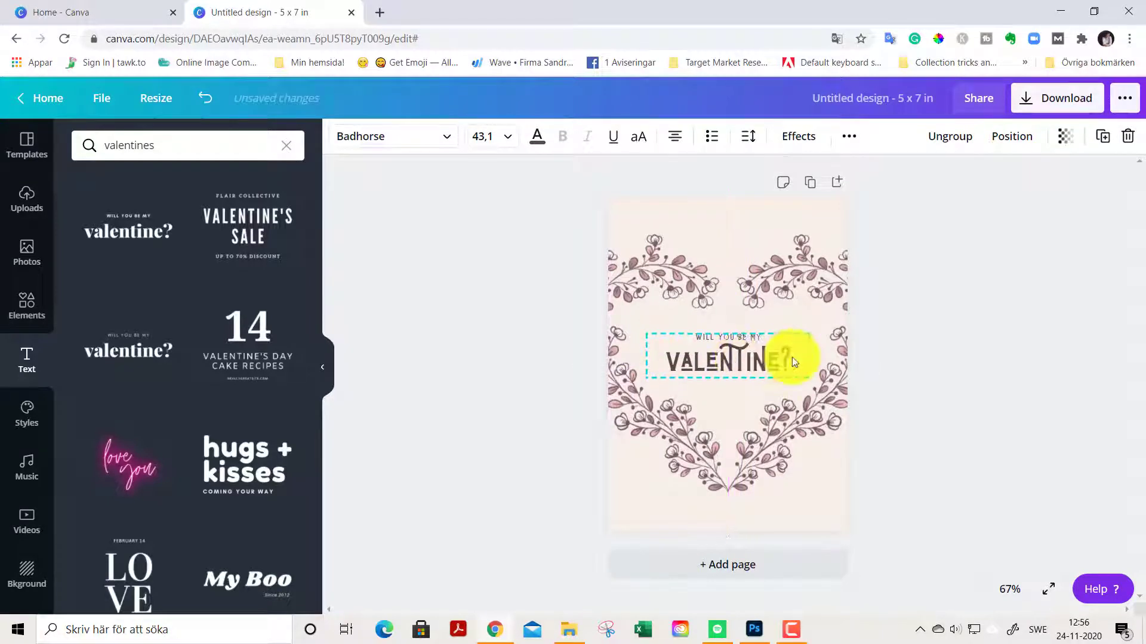
left_click(966, 357)
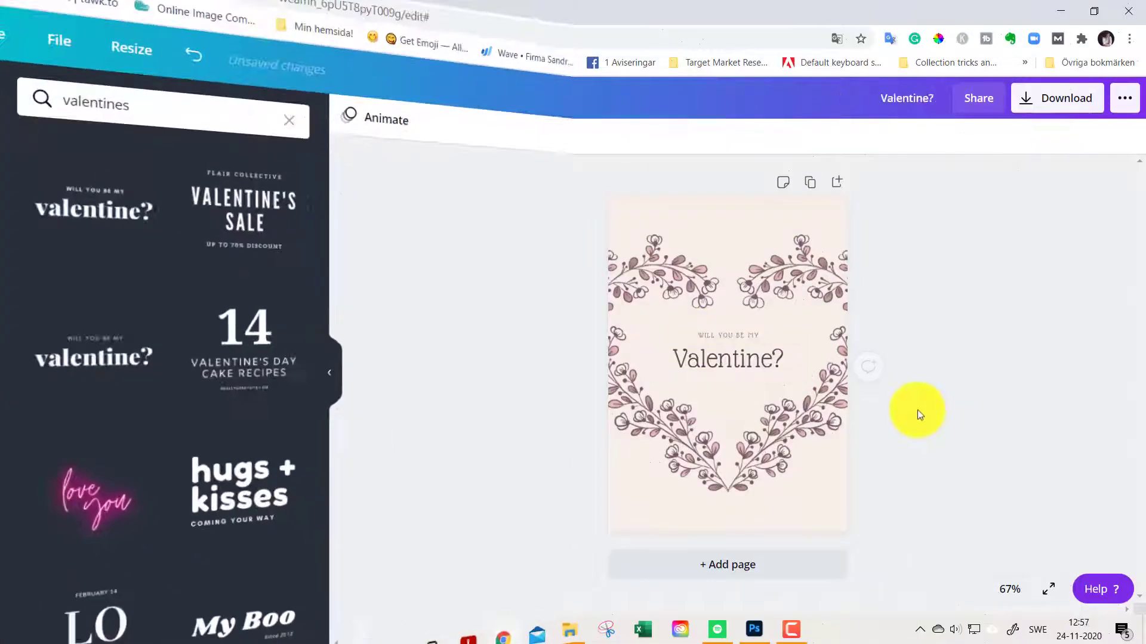
left_click(727, 358)
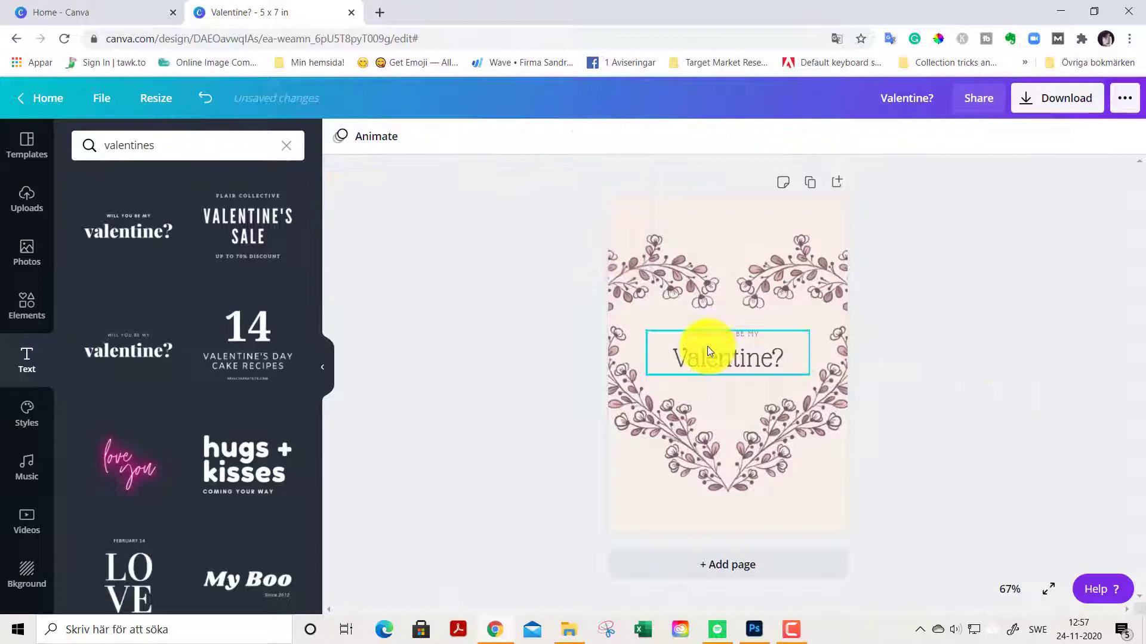
left_click(726, 356)
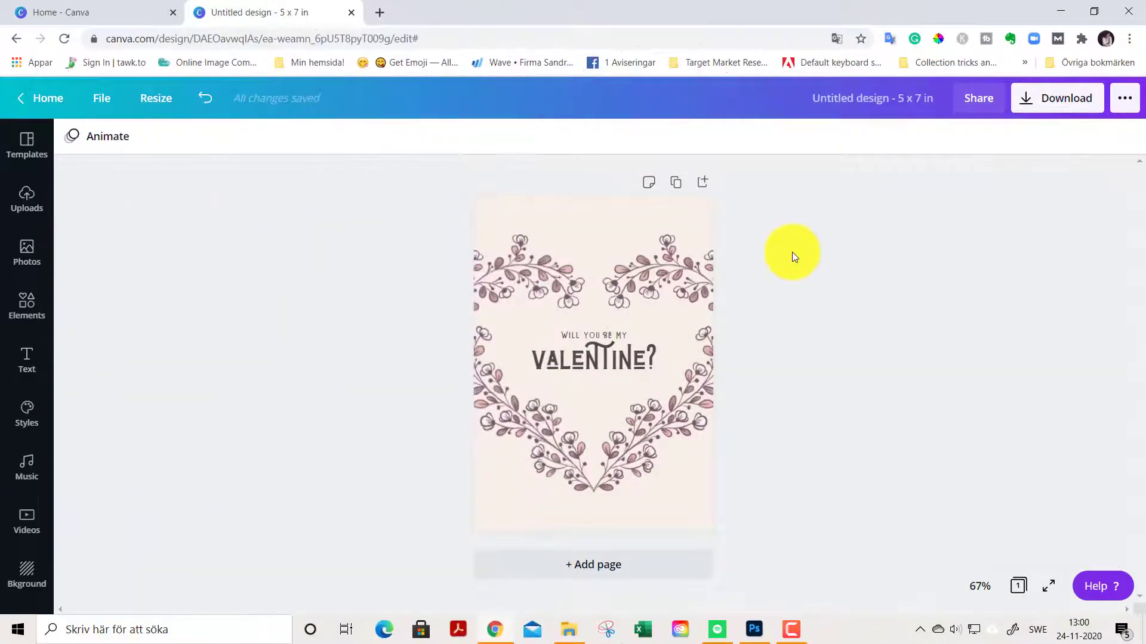
mouse_move(674, 182)
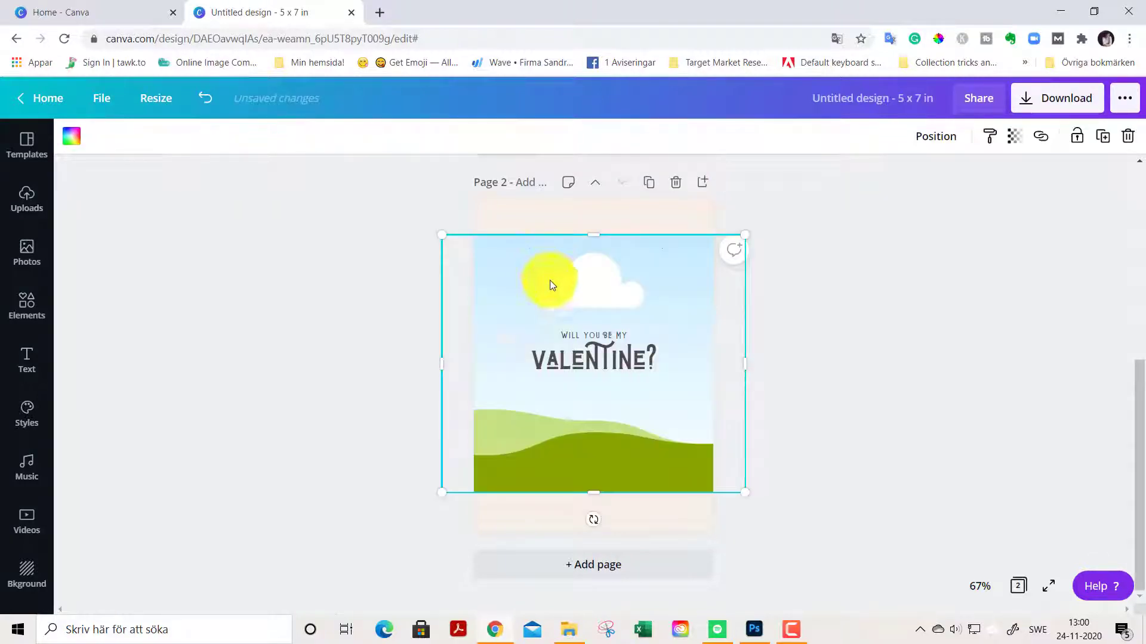
Delete the landscape picture and leftover text from page two
left_click(593, 336)
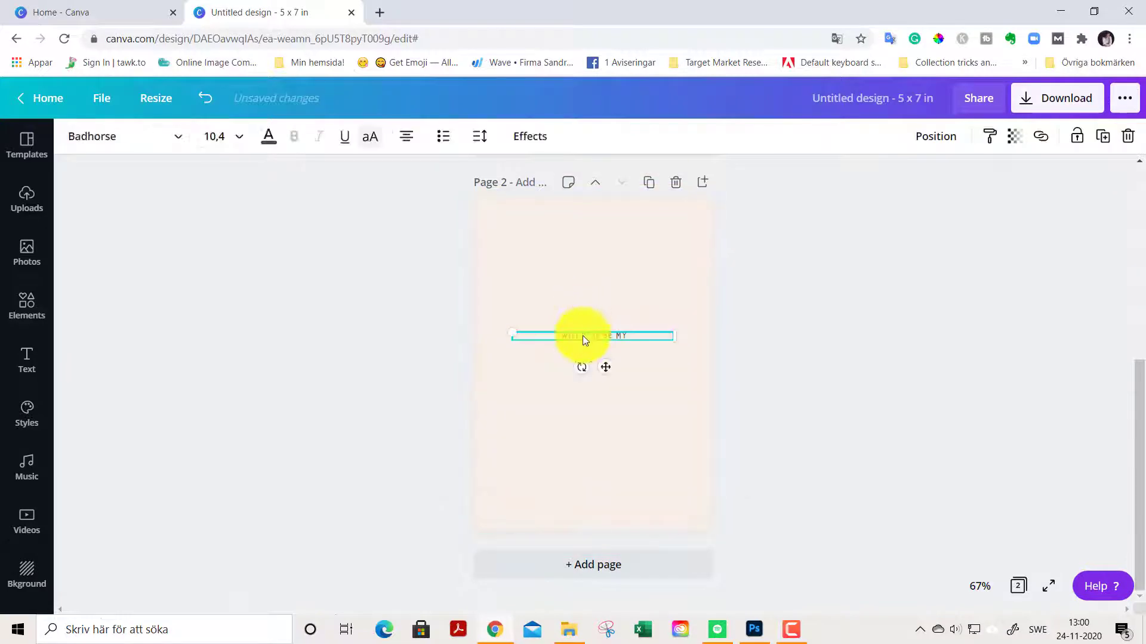
left_click(539, 310)
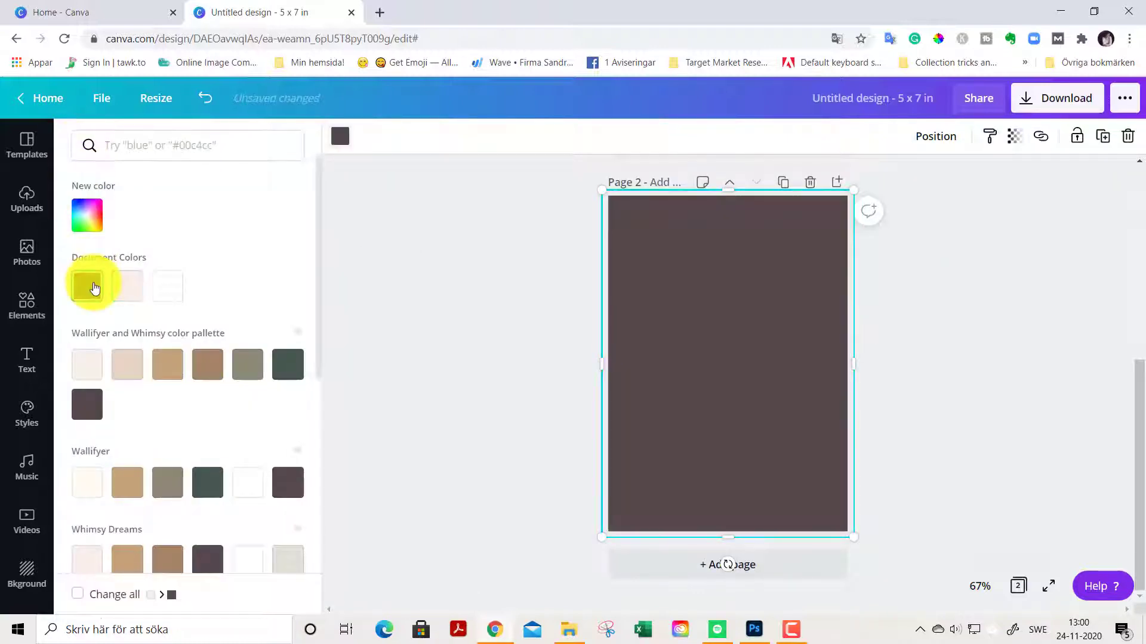
Fill page two with the #54494B document colour and bring up the Elements library
left_click(88, 286)
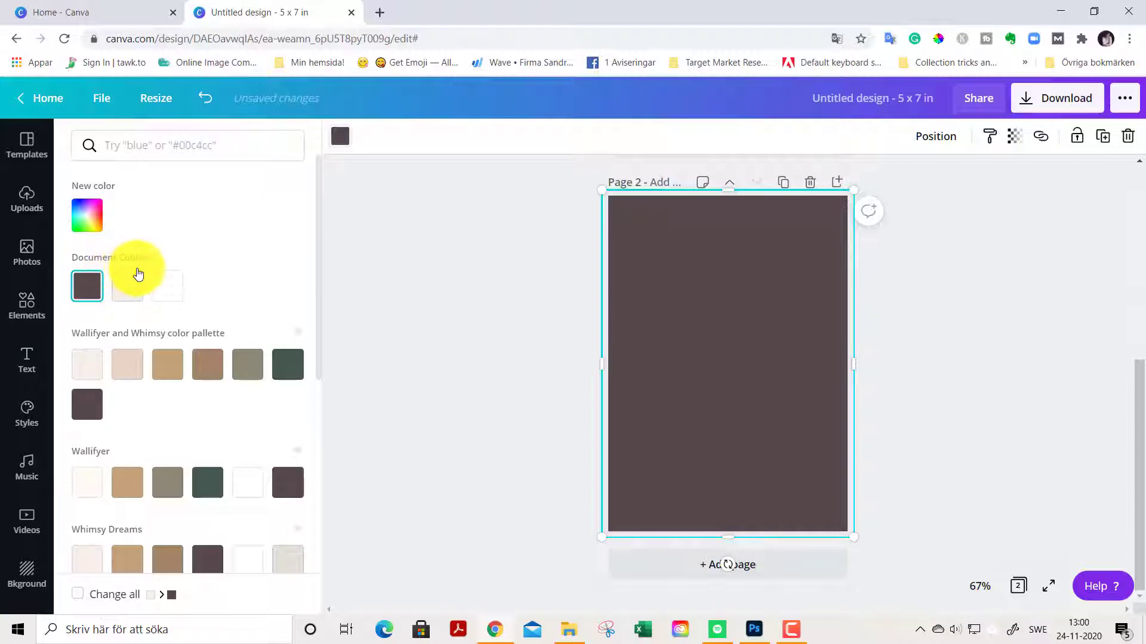
mouse_move(87, 286)
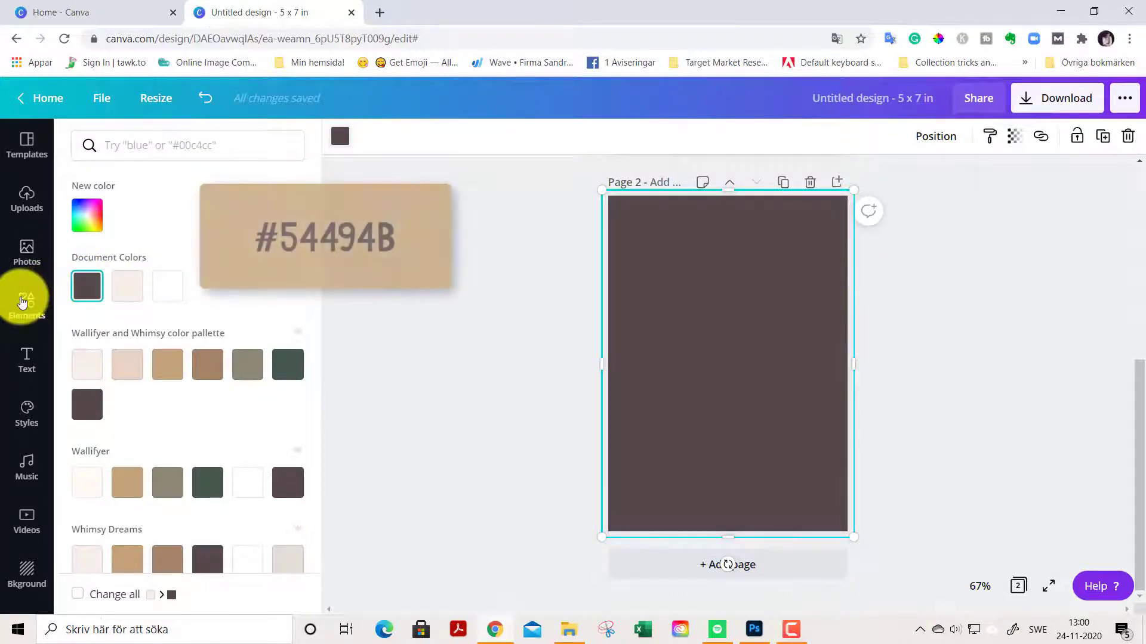
left_click(27, 300)
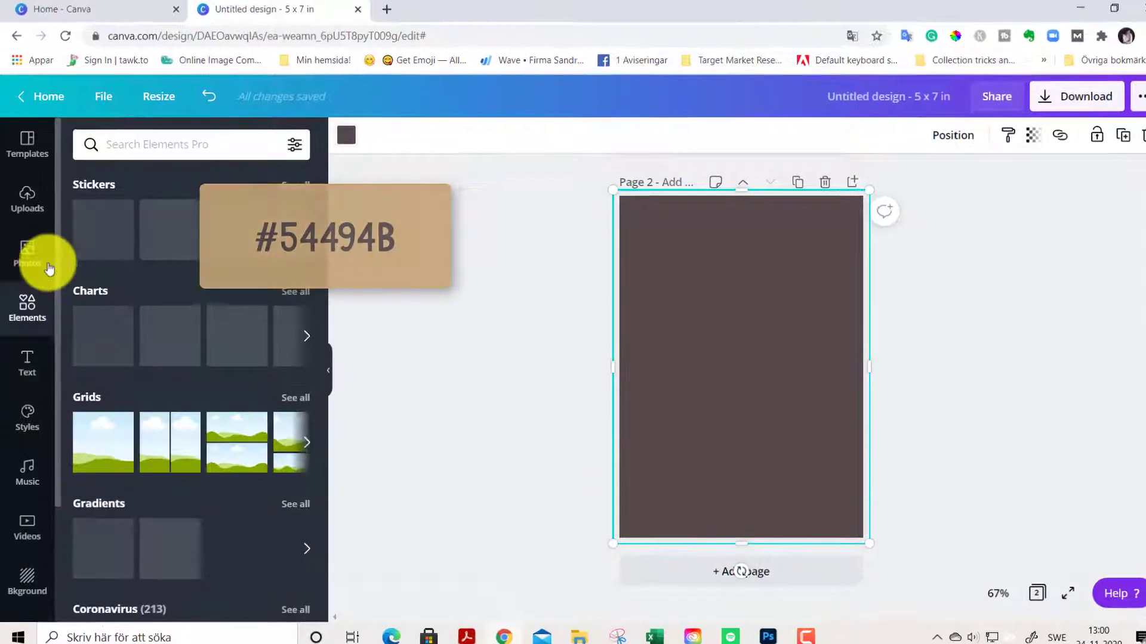
Search graphics for 'flourish', add the flourish frame to page two, and recolour it white
left_click(190, 144)
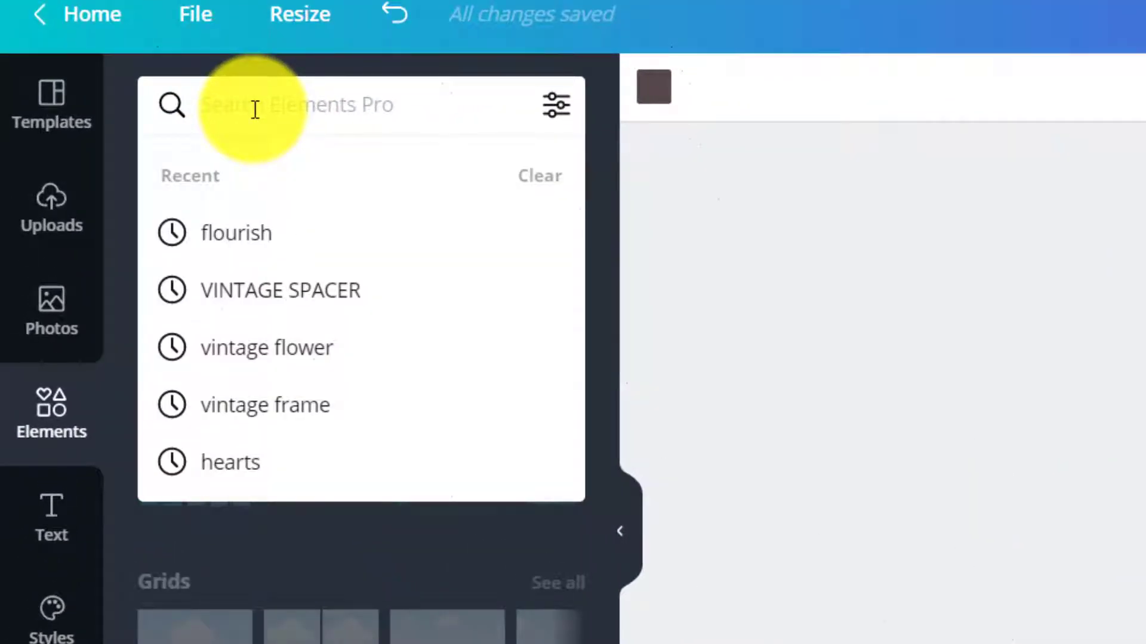
type("flouris")
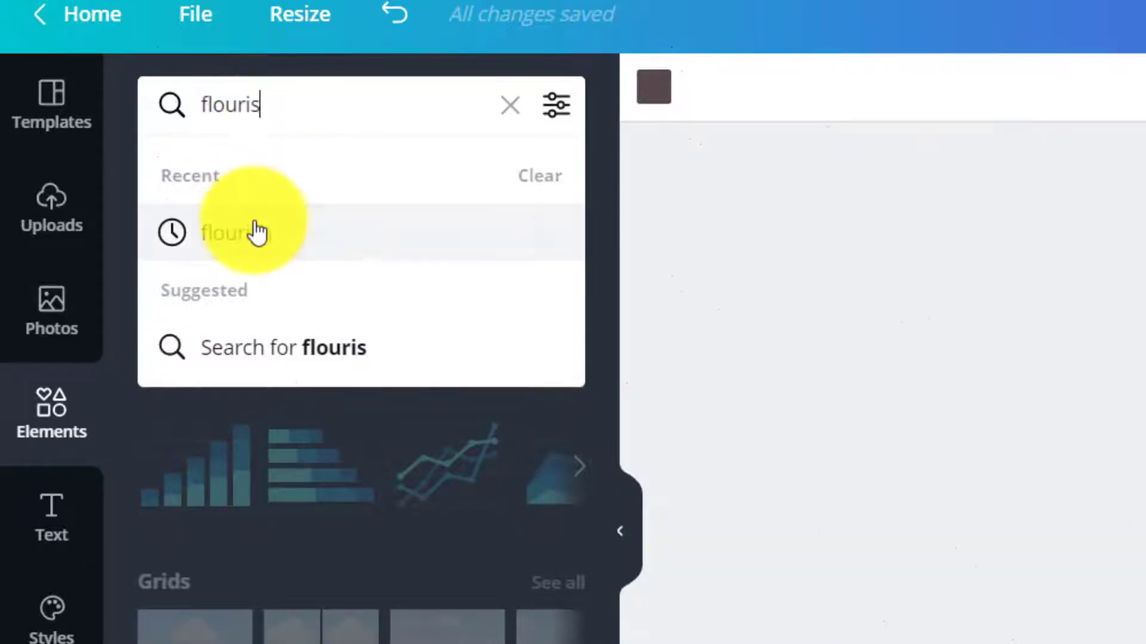
left_click(256, 232)
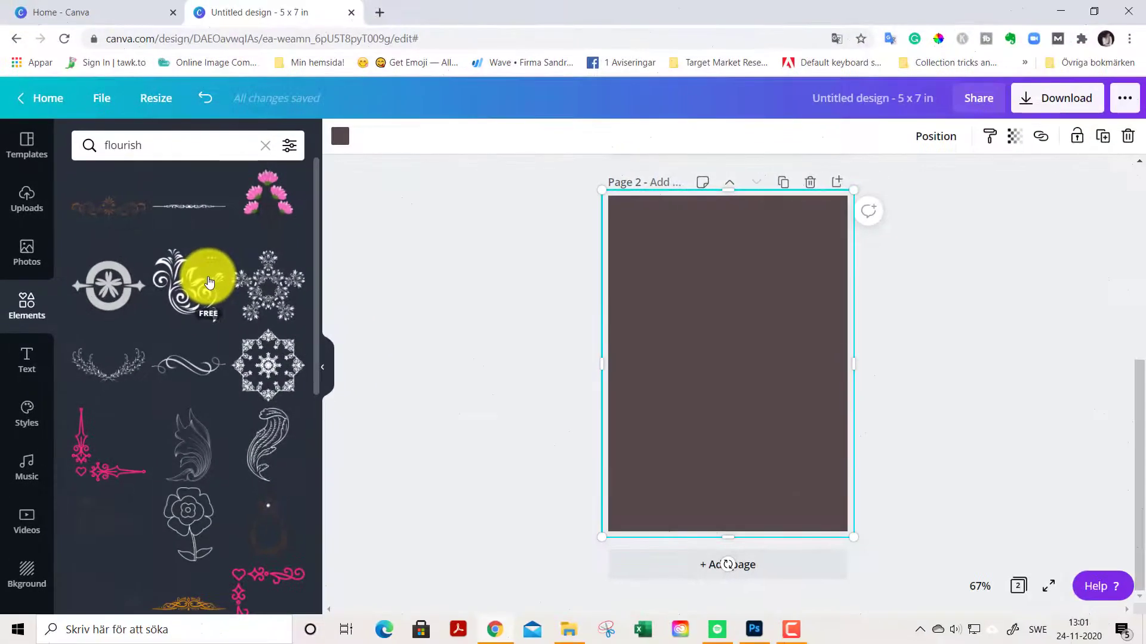
mouse_move(136, 376)
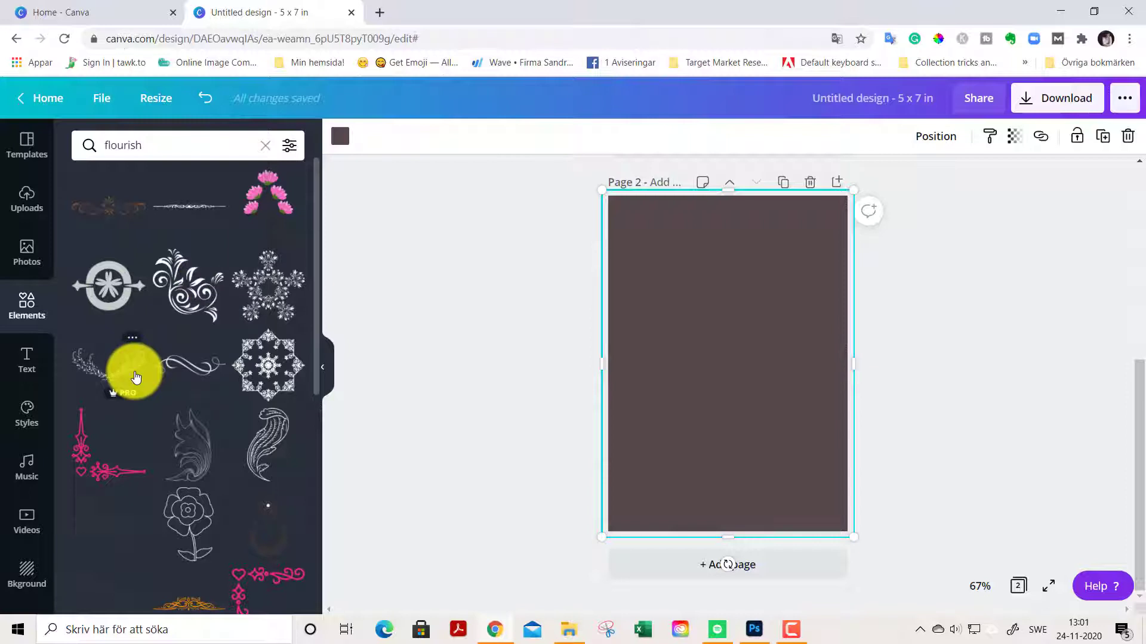
scroll("down", 3)
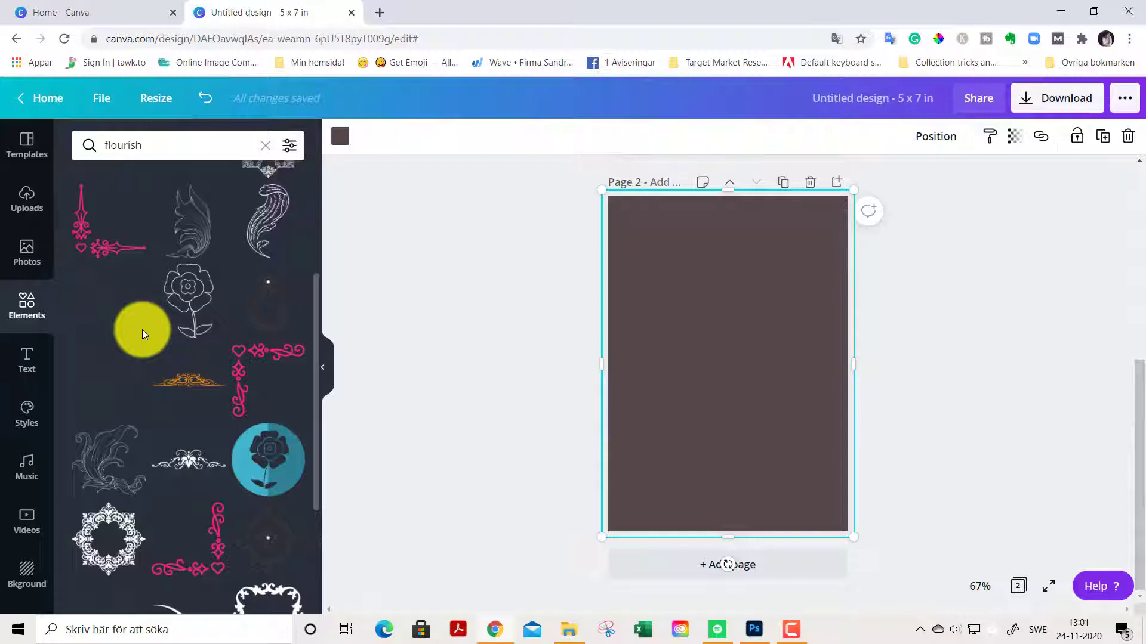
scroll("down", 3)
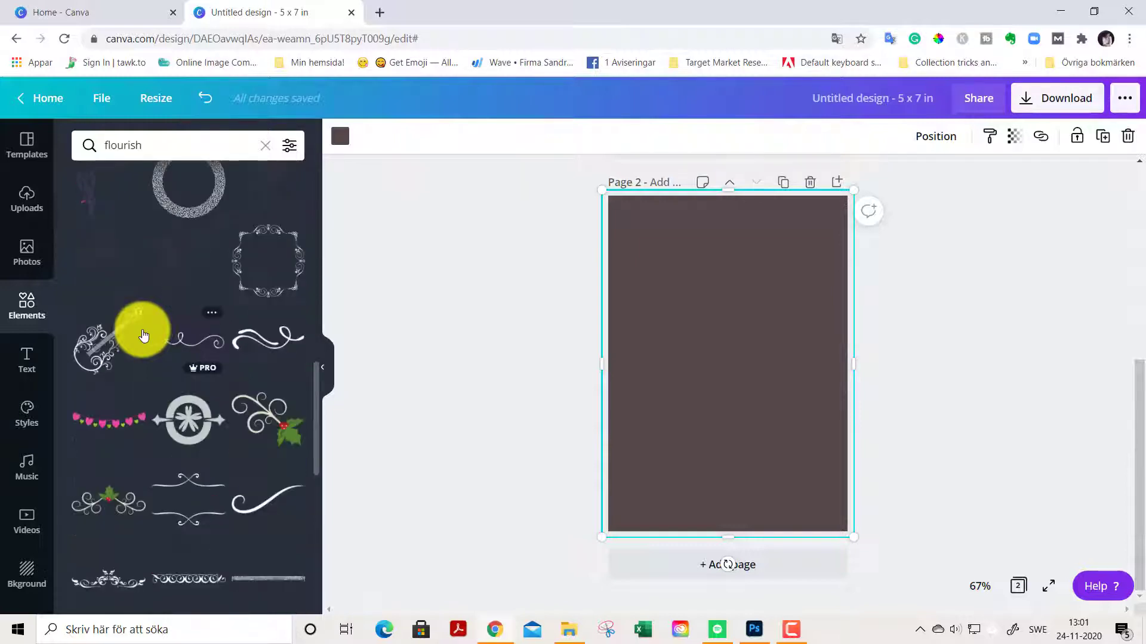
left_click(268, 261)
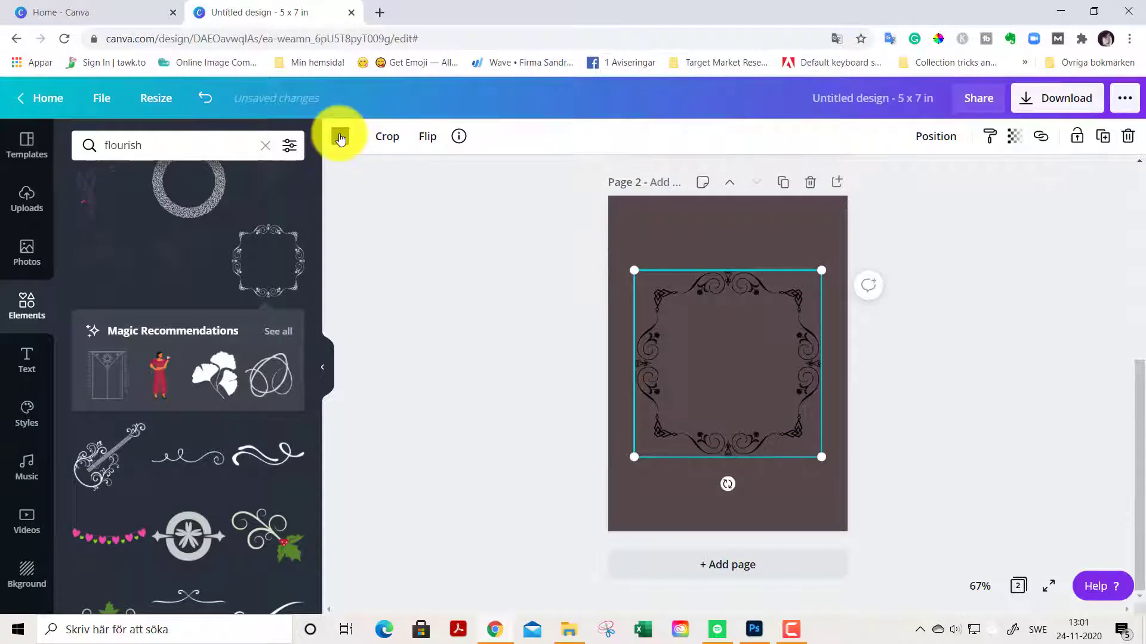
left_click(340, 136)
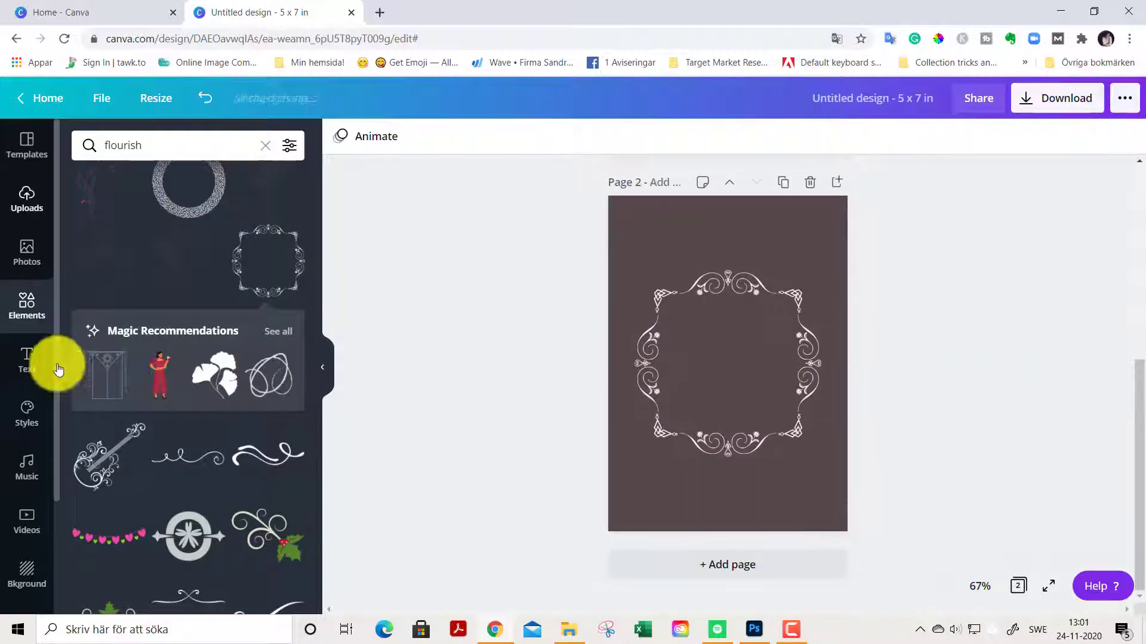
Add body text 'Thank you for being my friend' in Badhorse, centred inside the frame
left_click(26, 359)
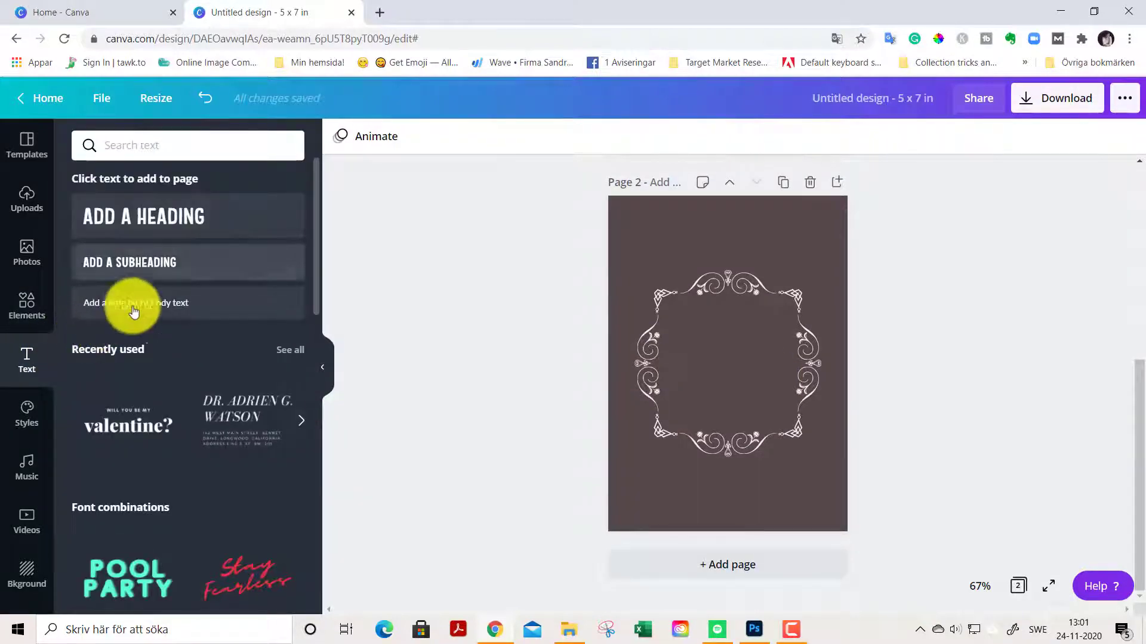
left_click(135, 302)
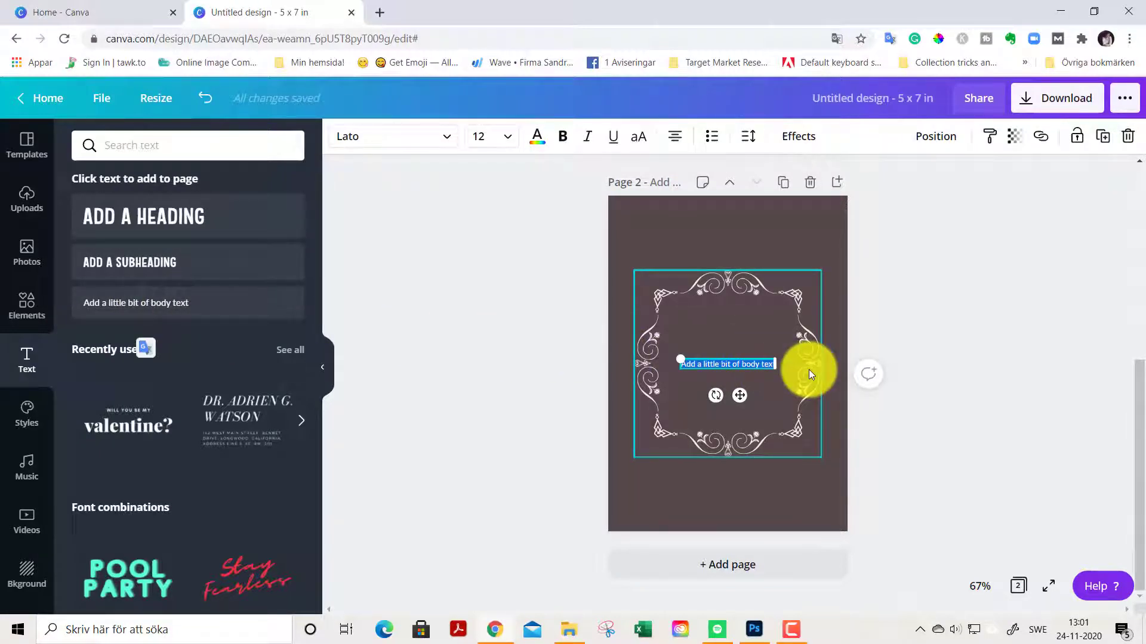
type("Thank you for being my friend")
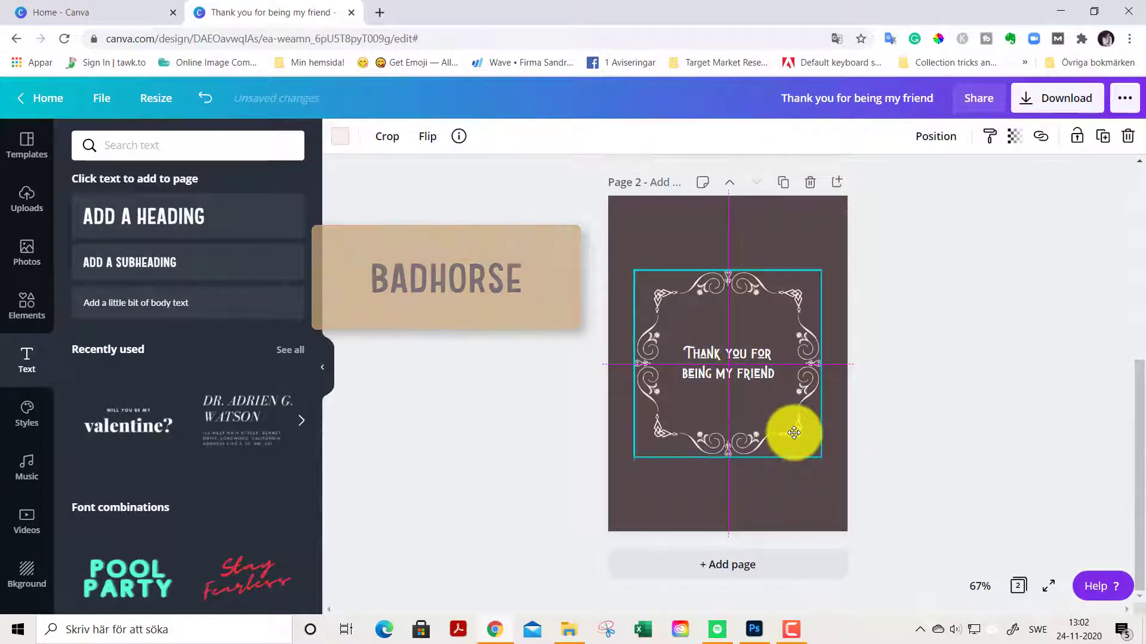
left_click(881, 428)
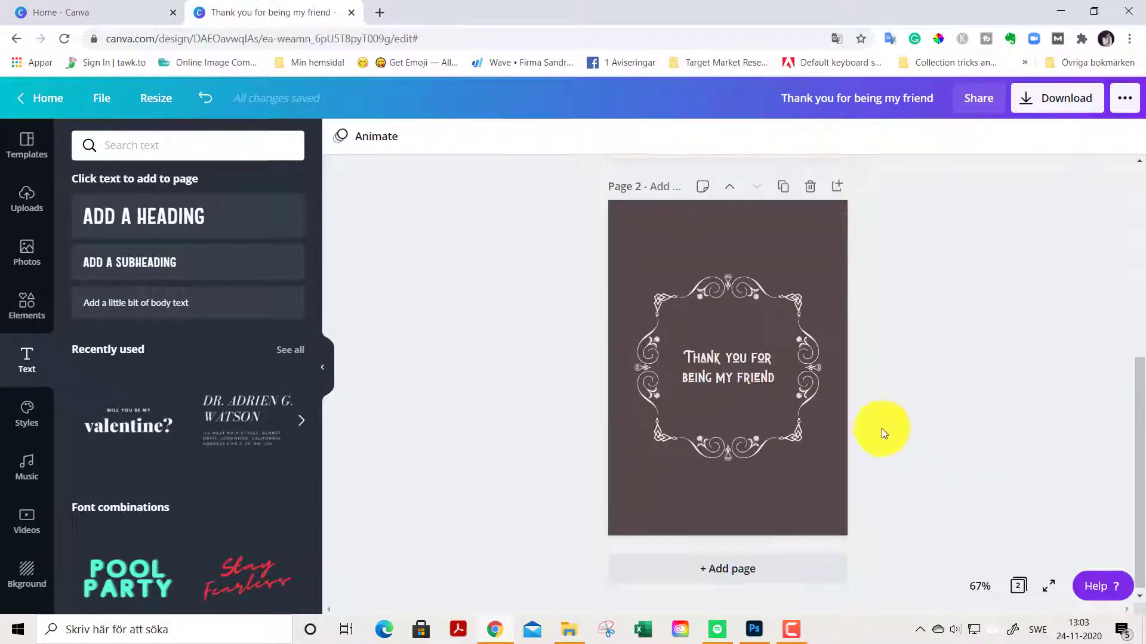
left_click(726, 368)
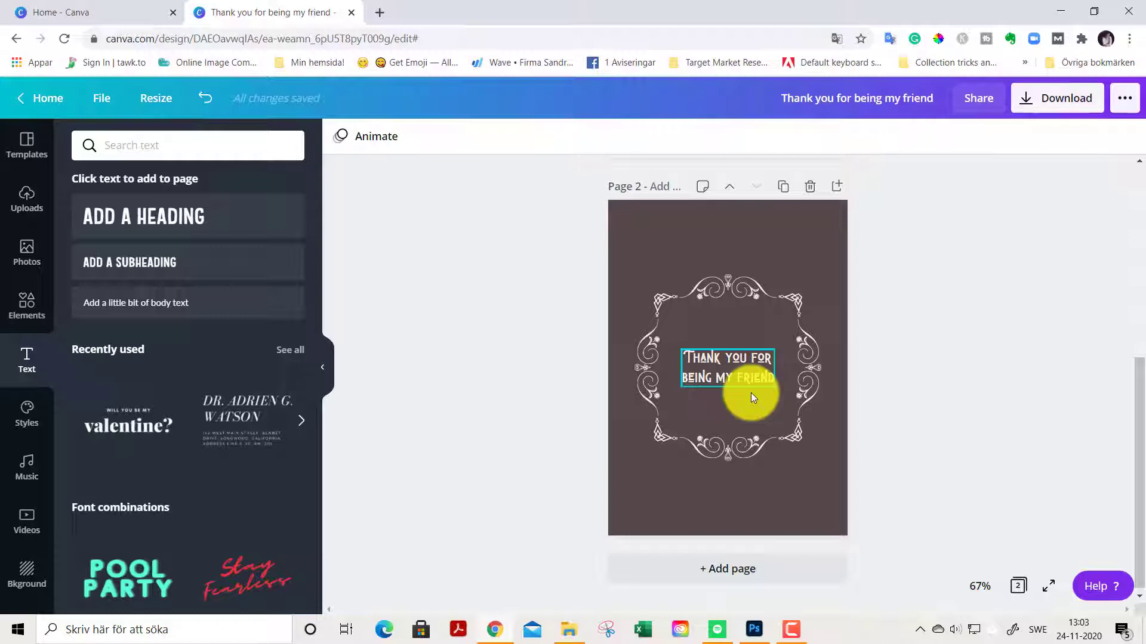
left_click(1034, 376)
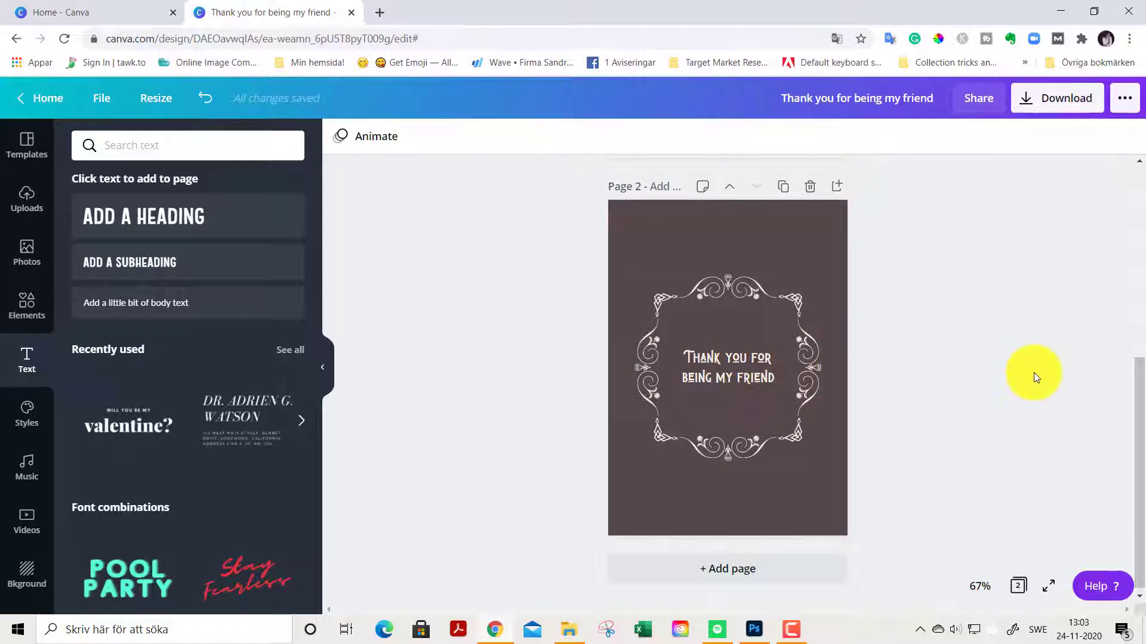
Hide the side panel and scroll through the floral front and brown back pages
scroll("up", 3)
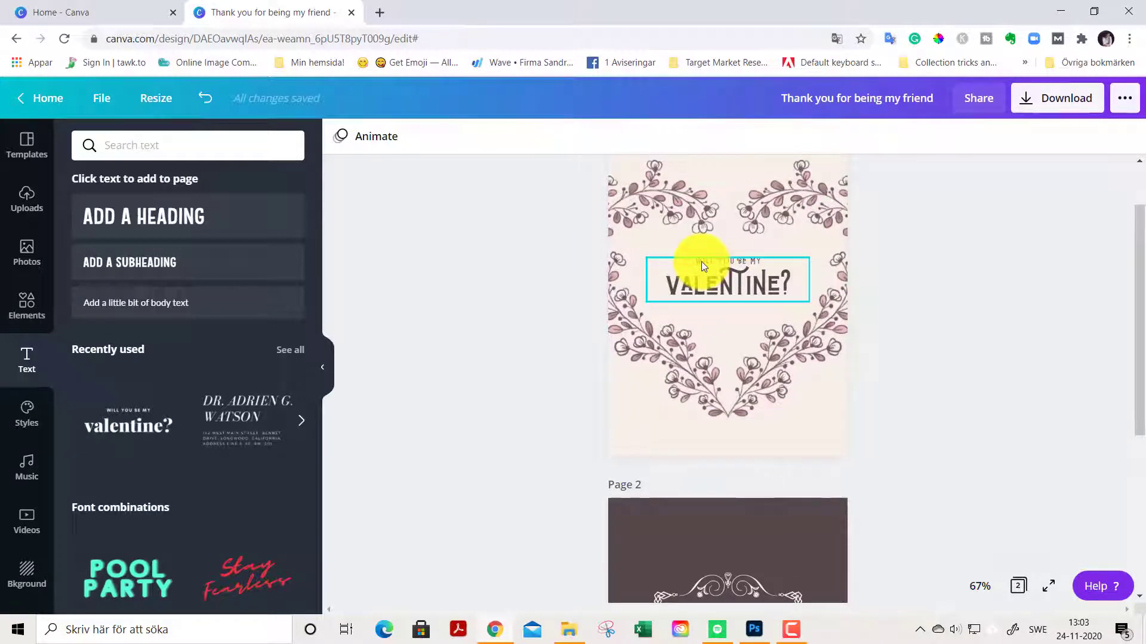
left_click(1031, 263)
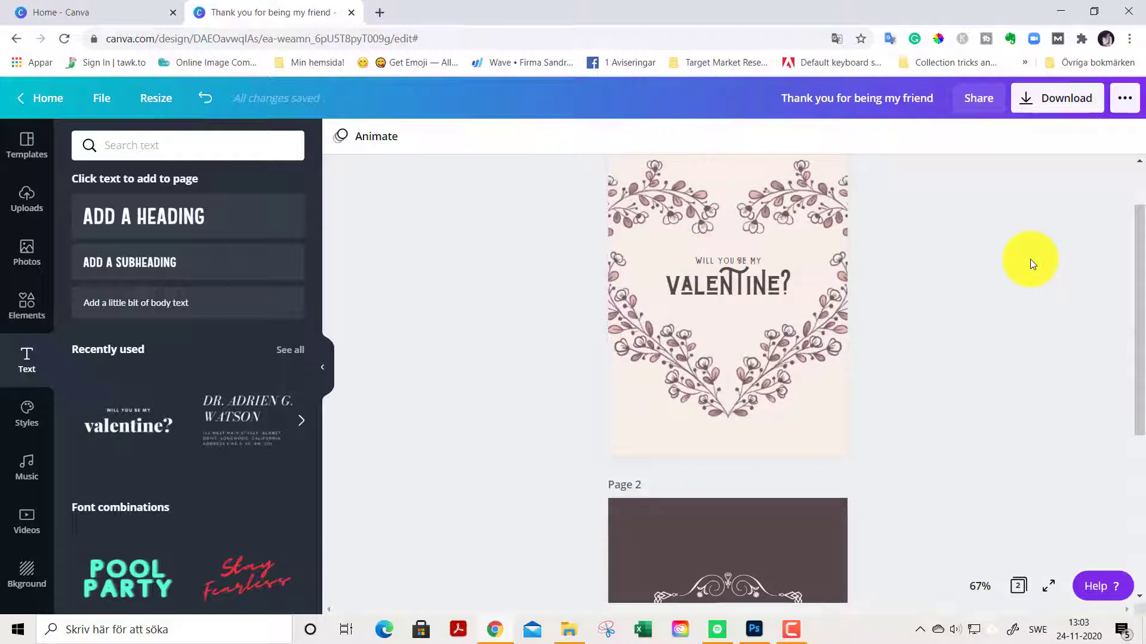
left_click(323, 367)
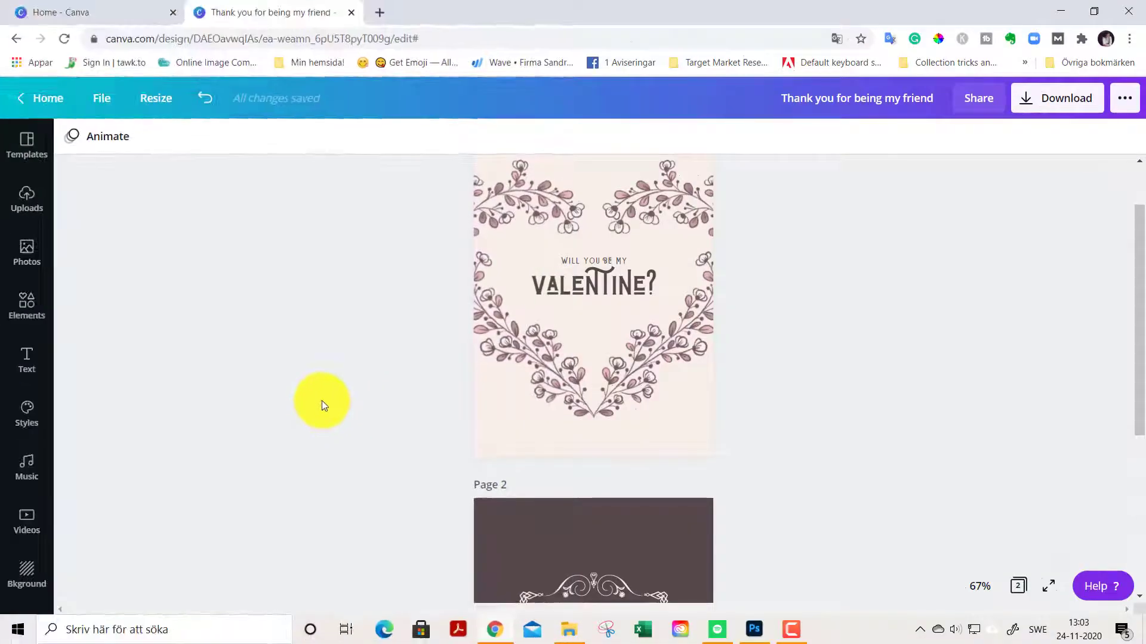
mouse_move(100, 101)
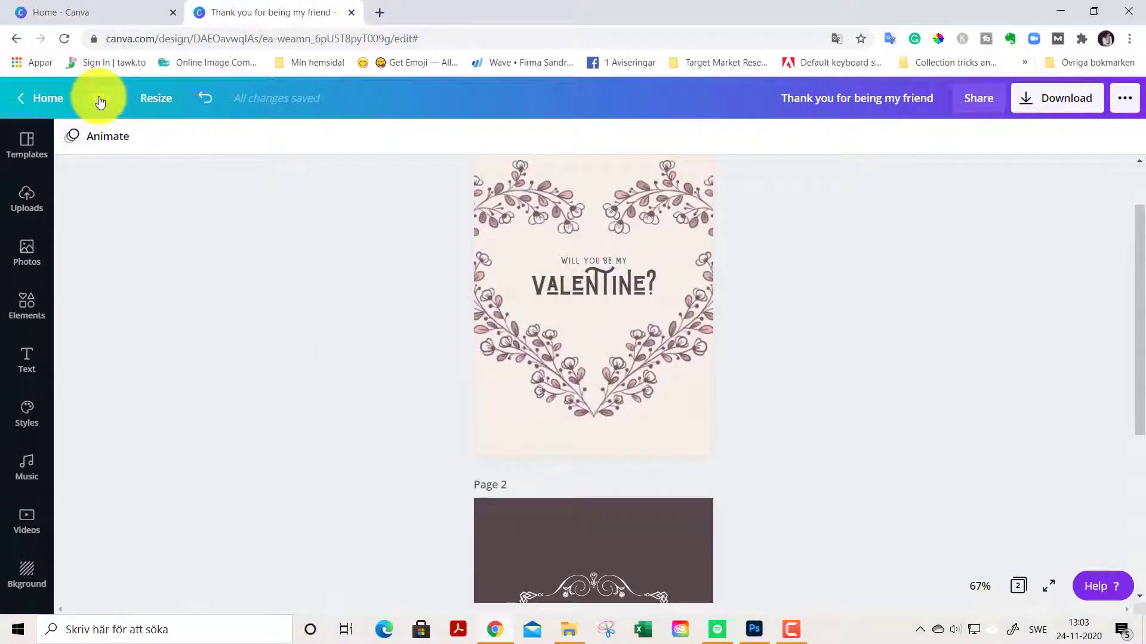
left_click(101, 98)
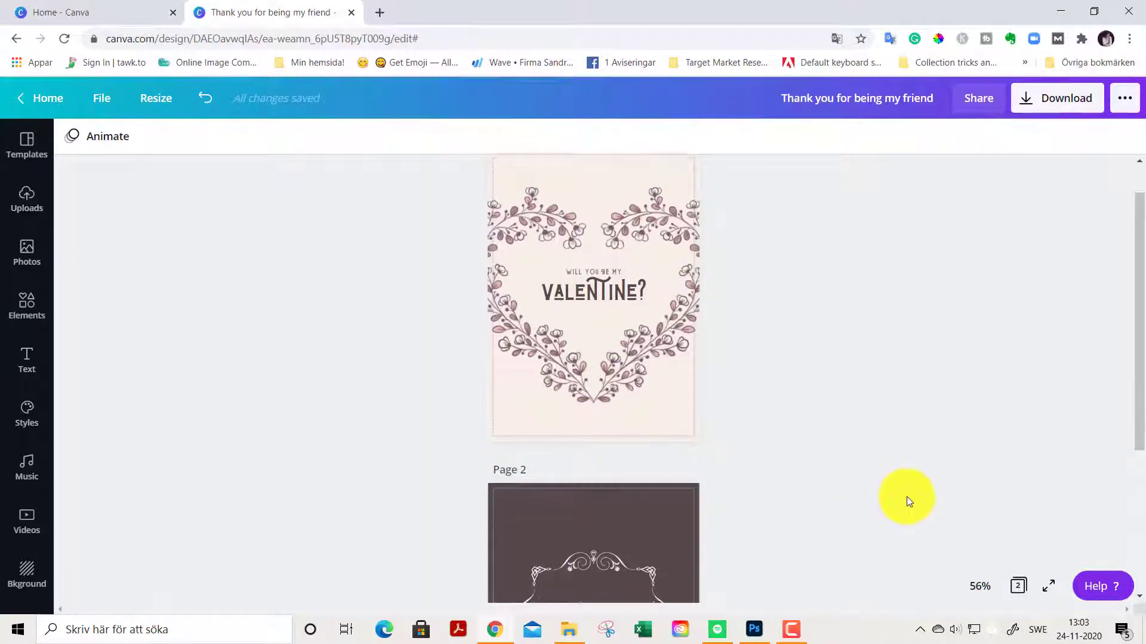
scroll("down", 3)
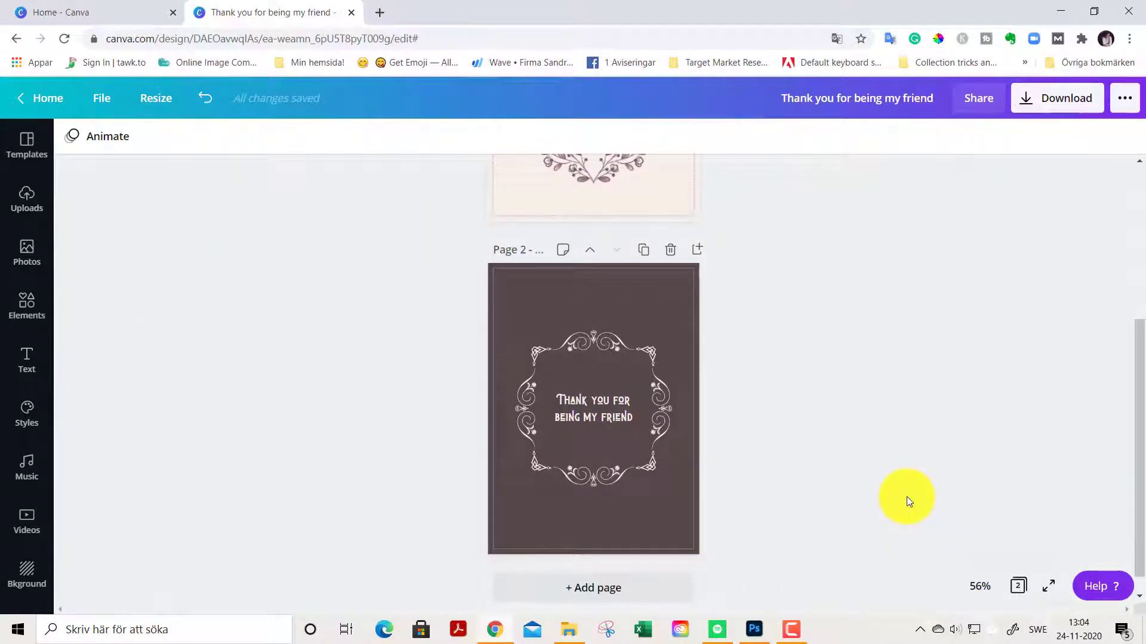
scroll("up", 3)
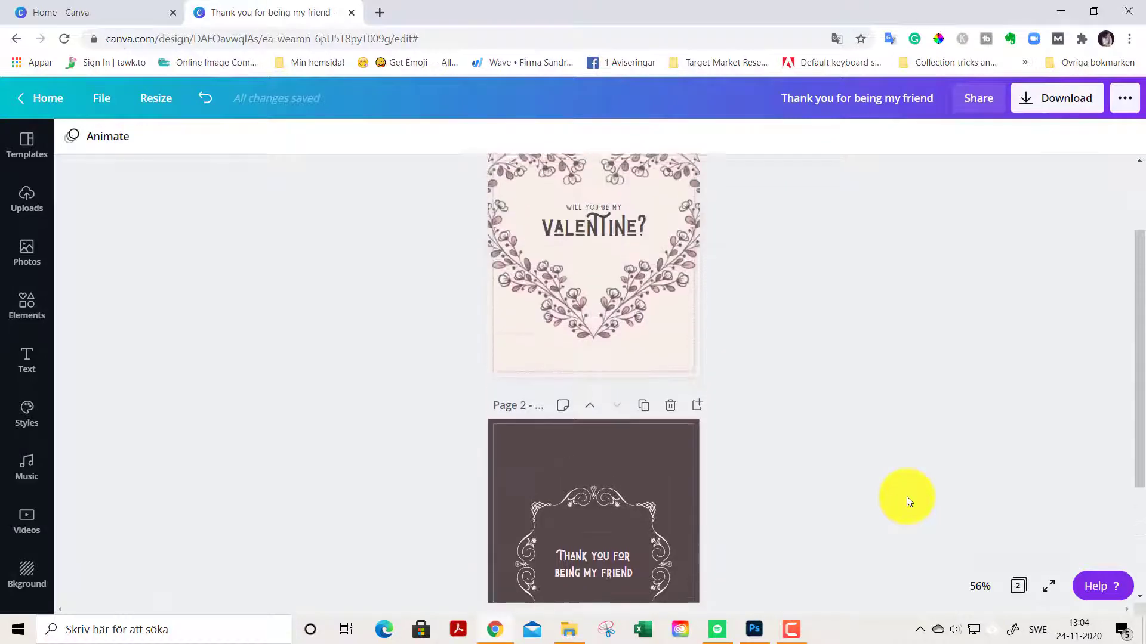
scroll("up", 3)
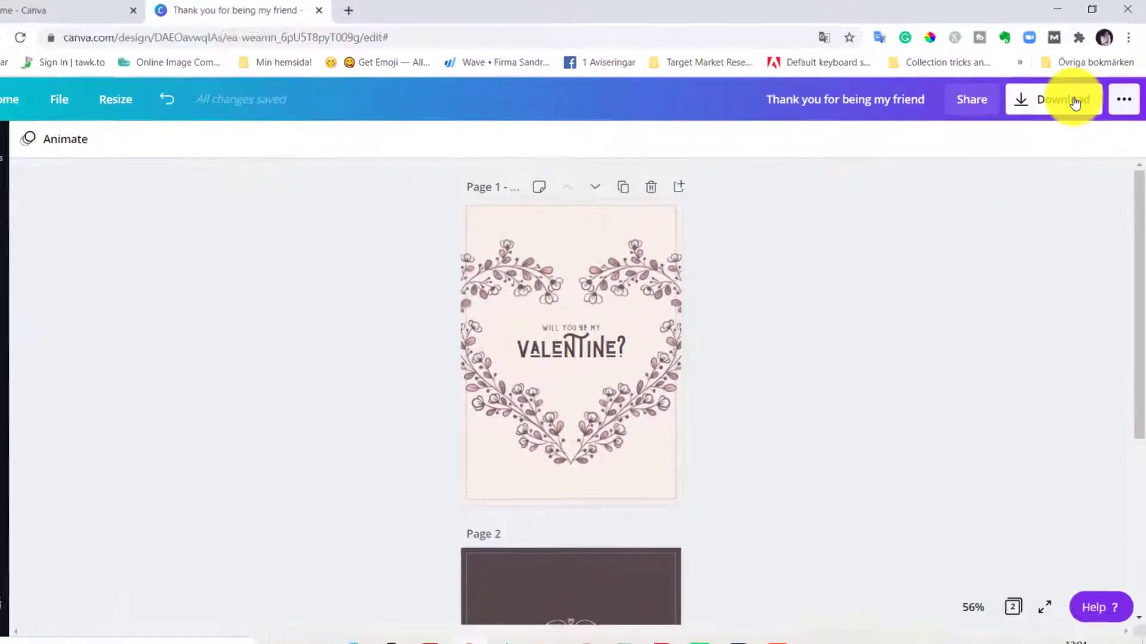
Download all pages as PDF Print with crop marks and bleed
left_click(1055, 99)
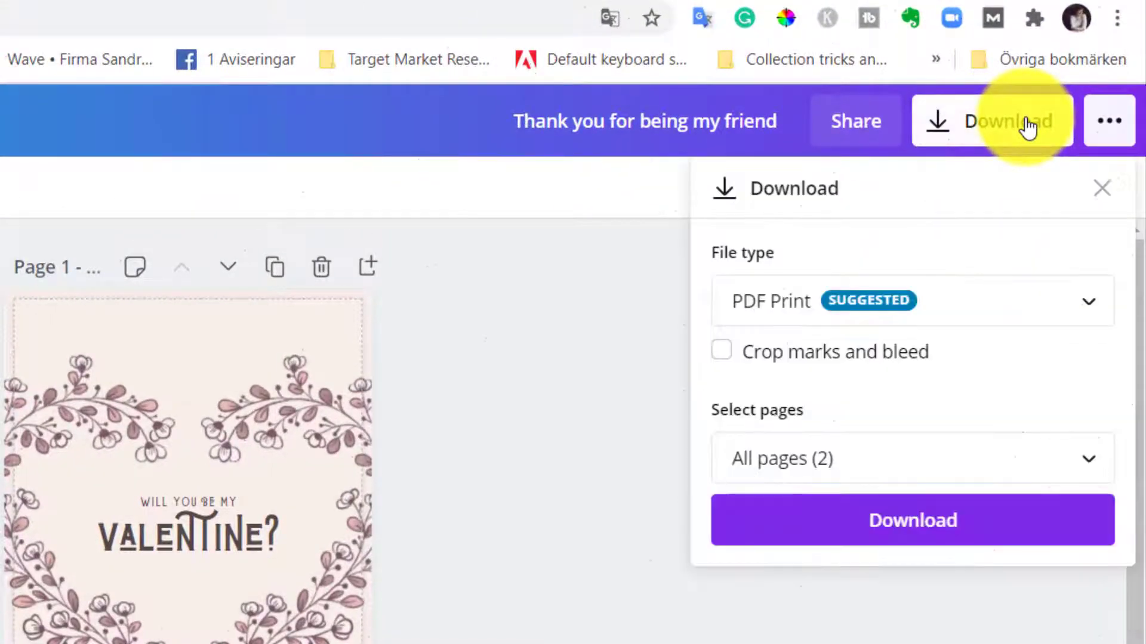
mouse_move(802, 336)
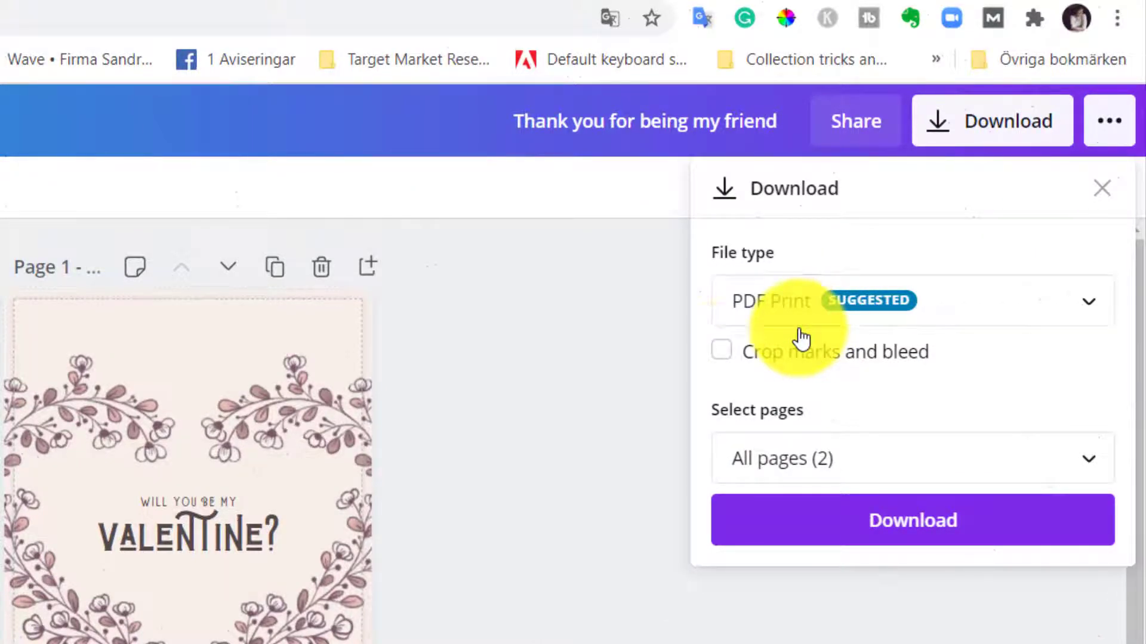
left_click(719, 351)
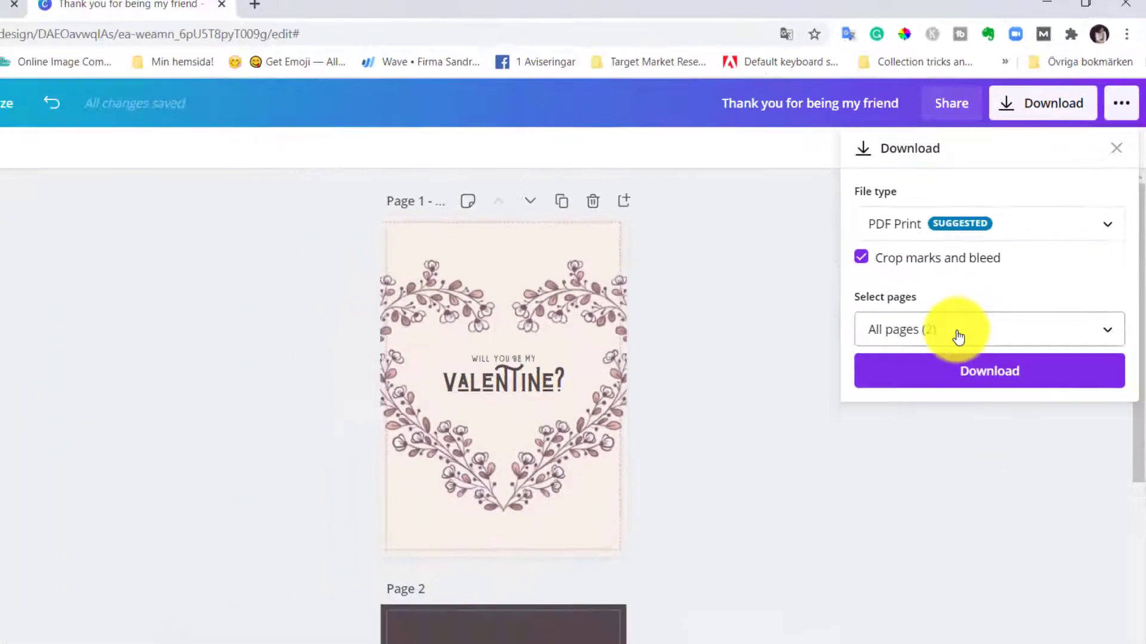
left_click(989, 370)
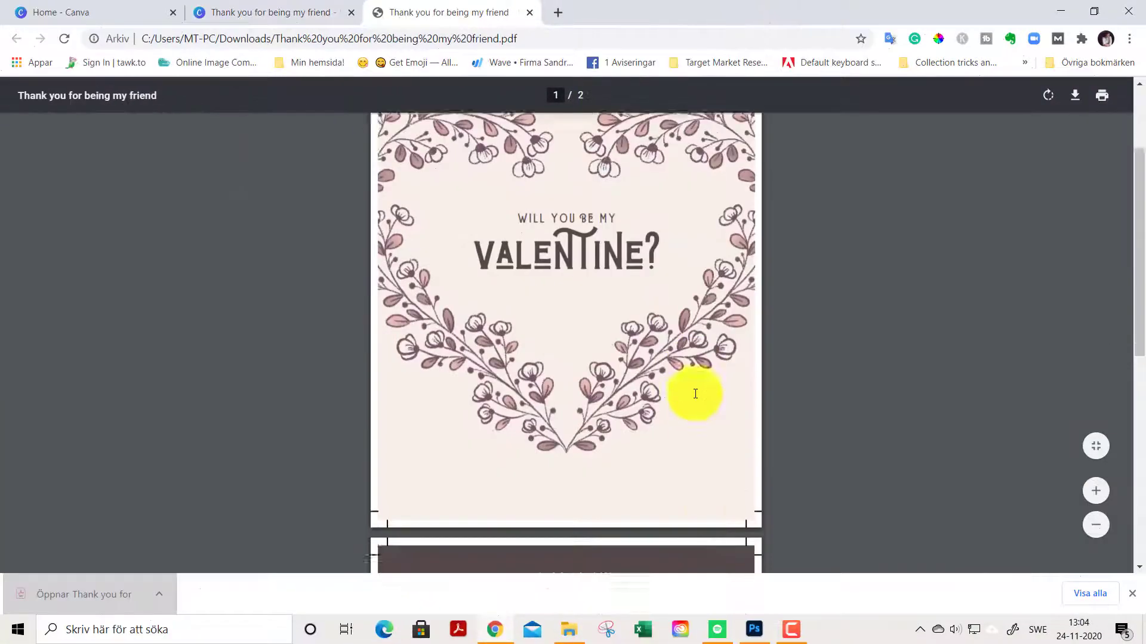
scroll("down", 3)
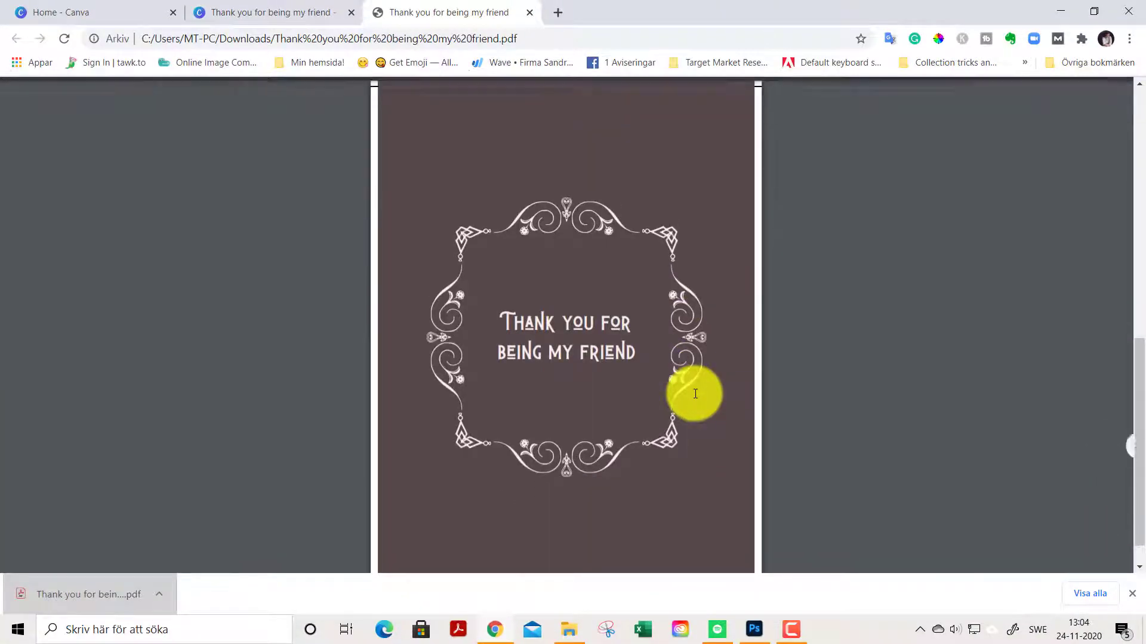
scroll("up", 3)
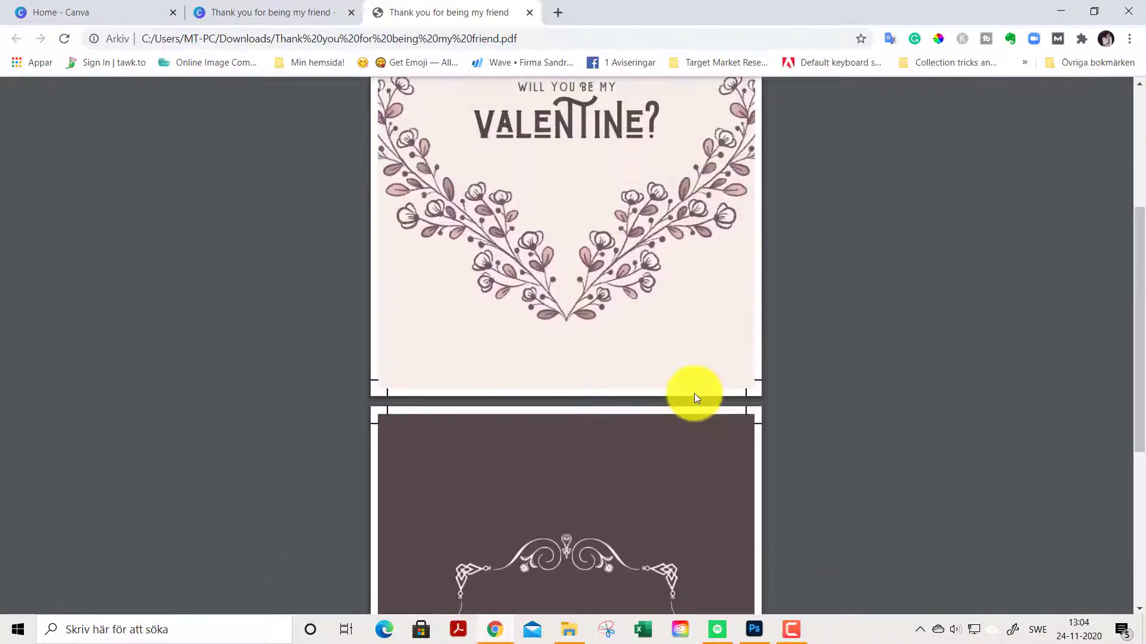
scroll("up", 3)
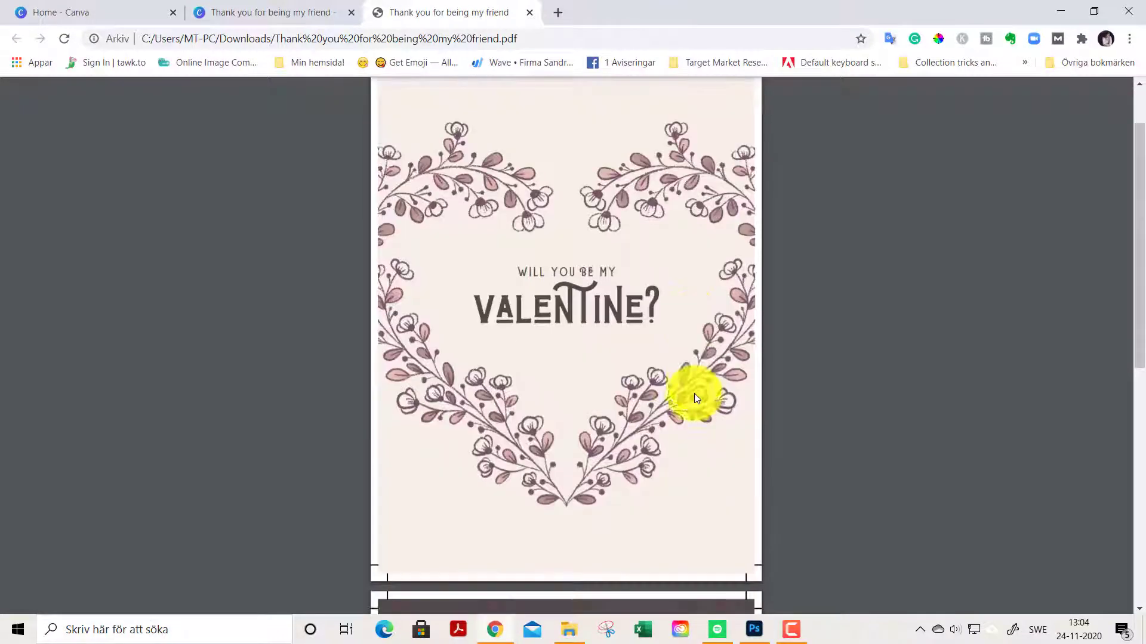